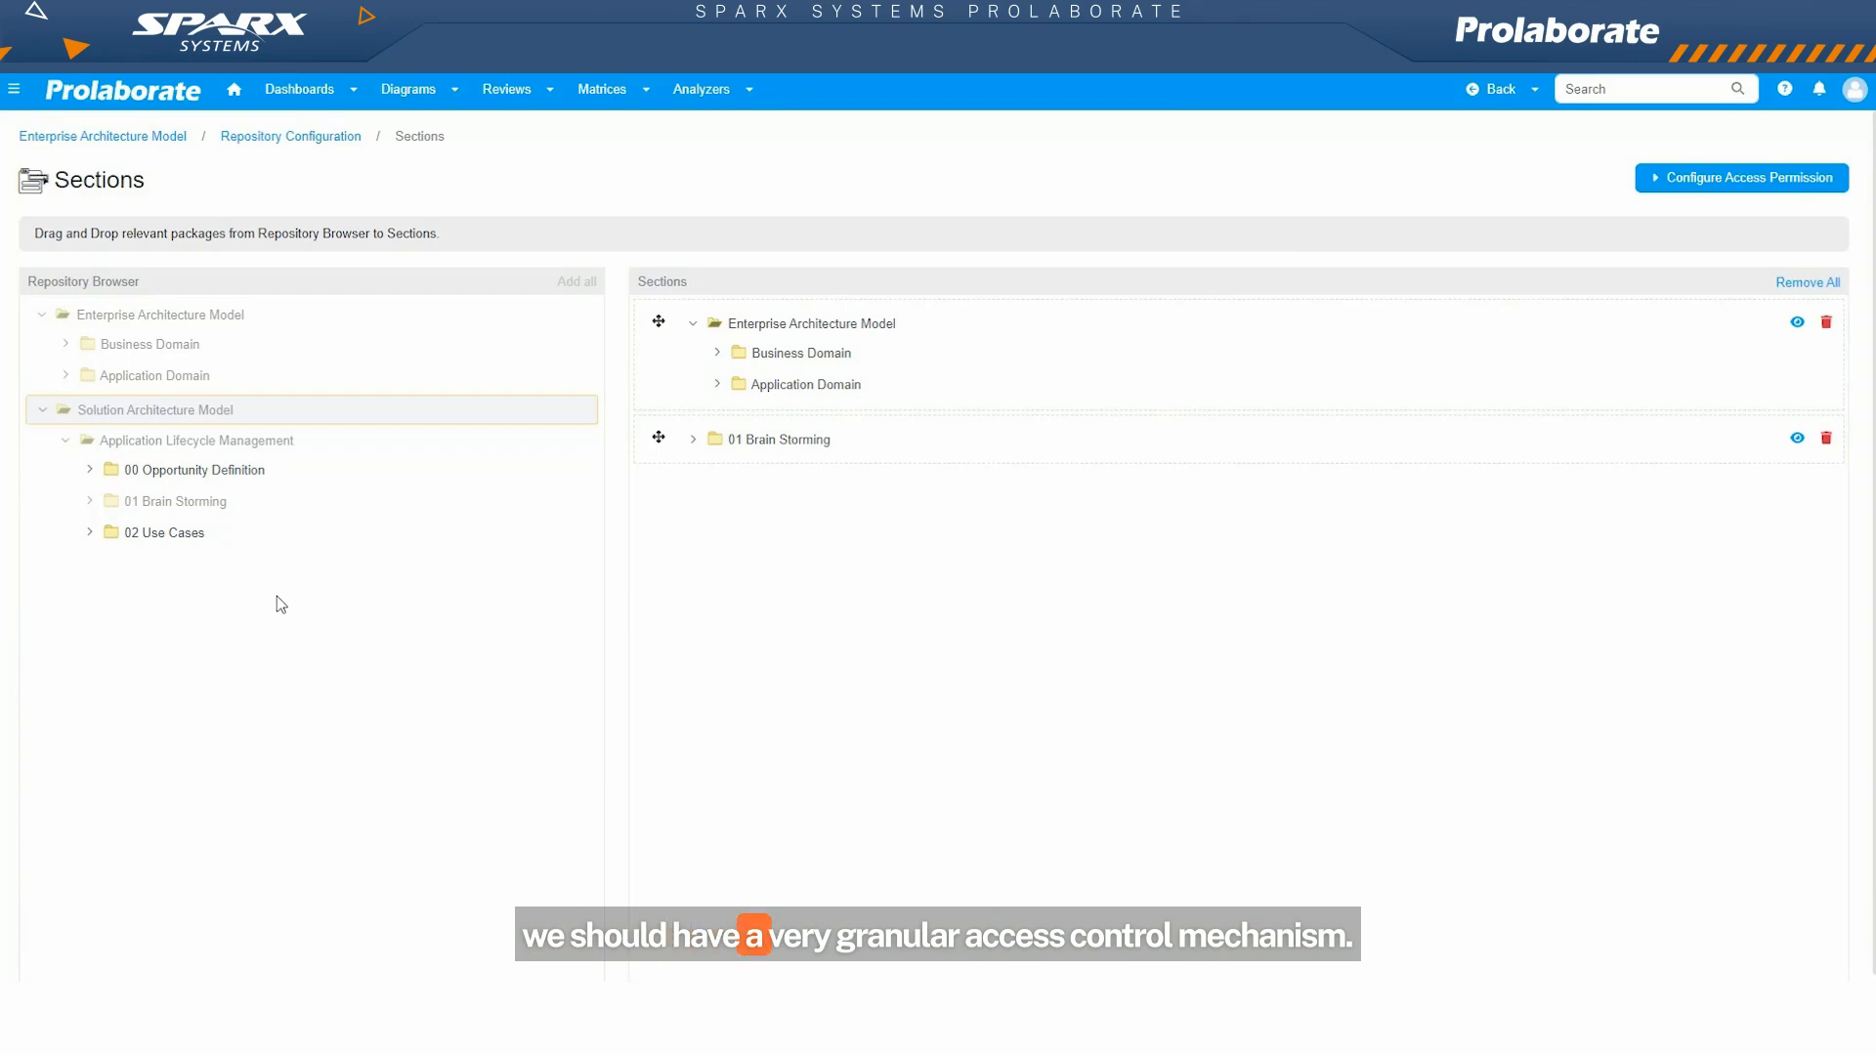
Step: Switch loopDataOutputRef from Write to Read on the Activity form, matching loopDataInputRef
{"action": "left_click", "coordinate": [1739, 177]}
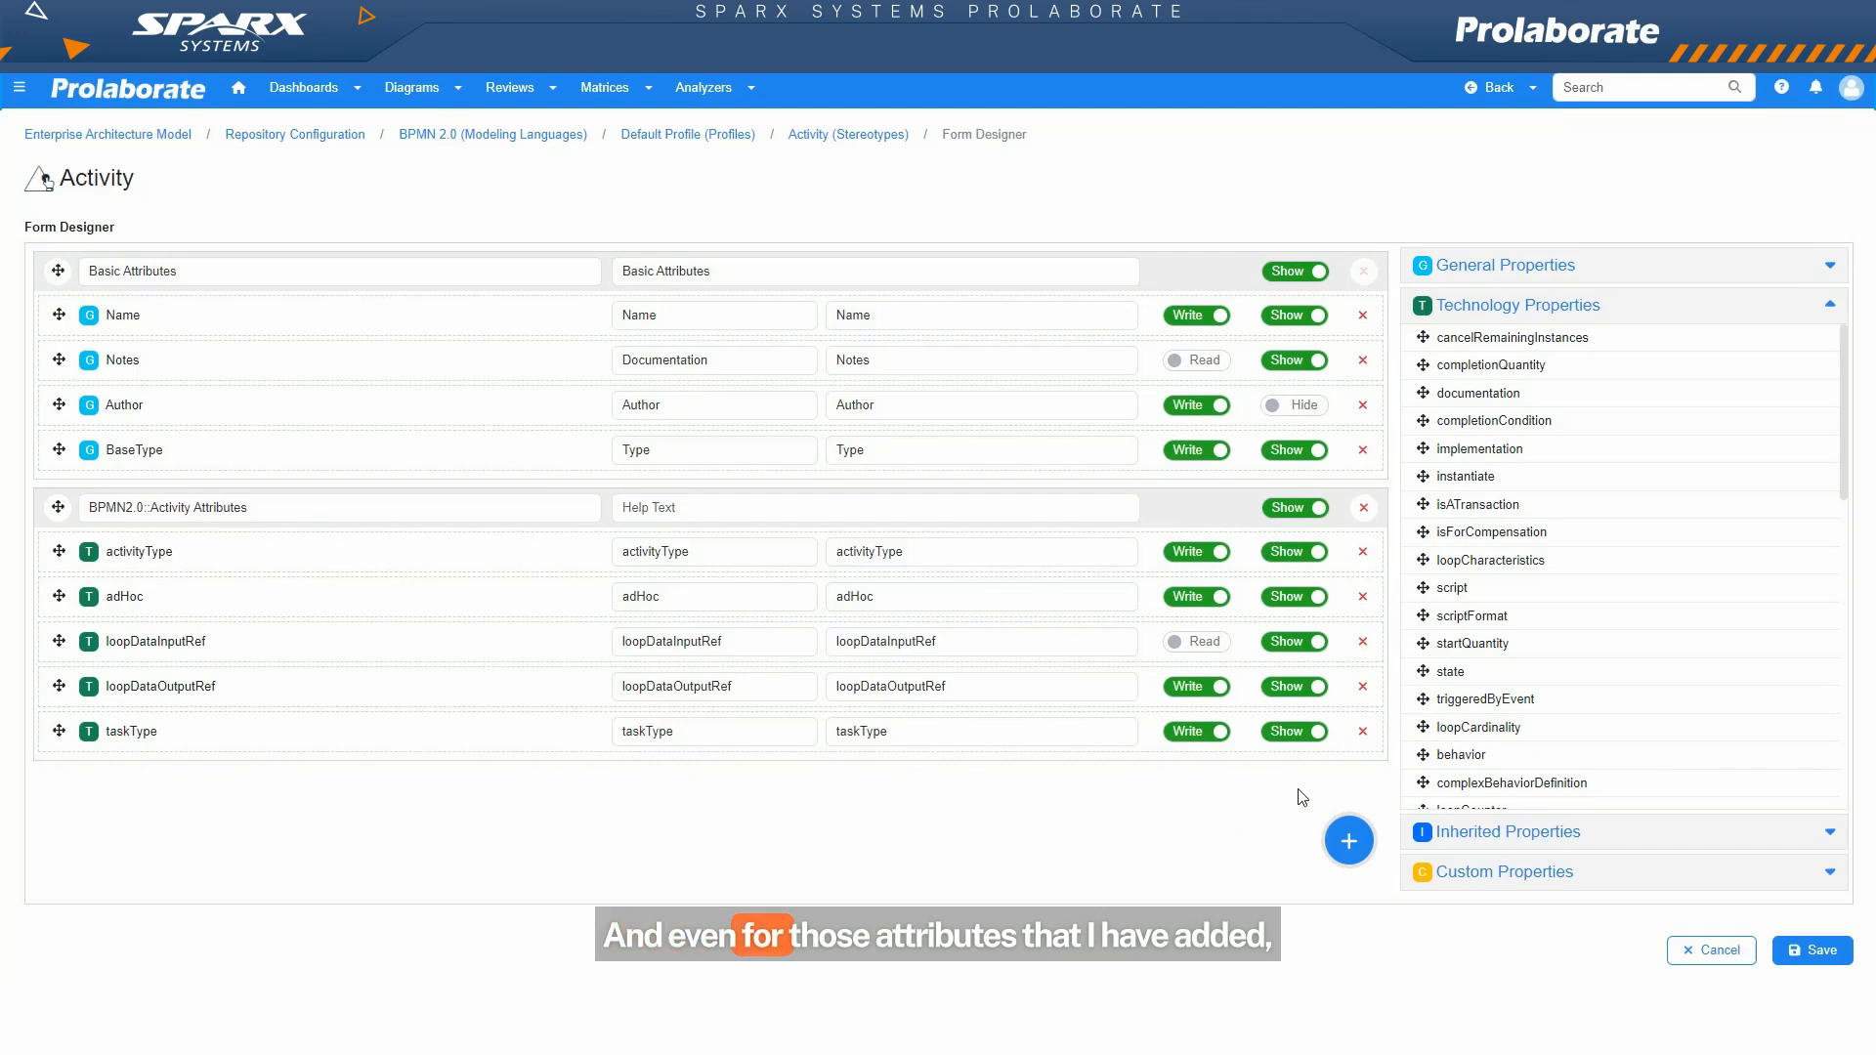
{"action": "mouse_move", "coordinate": [315, 741]}
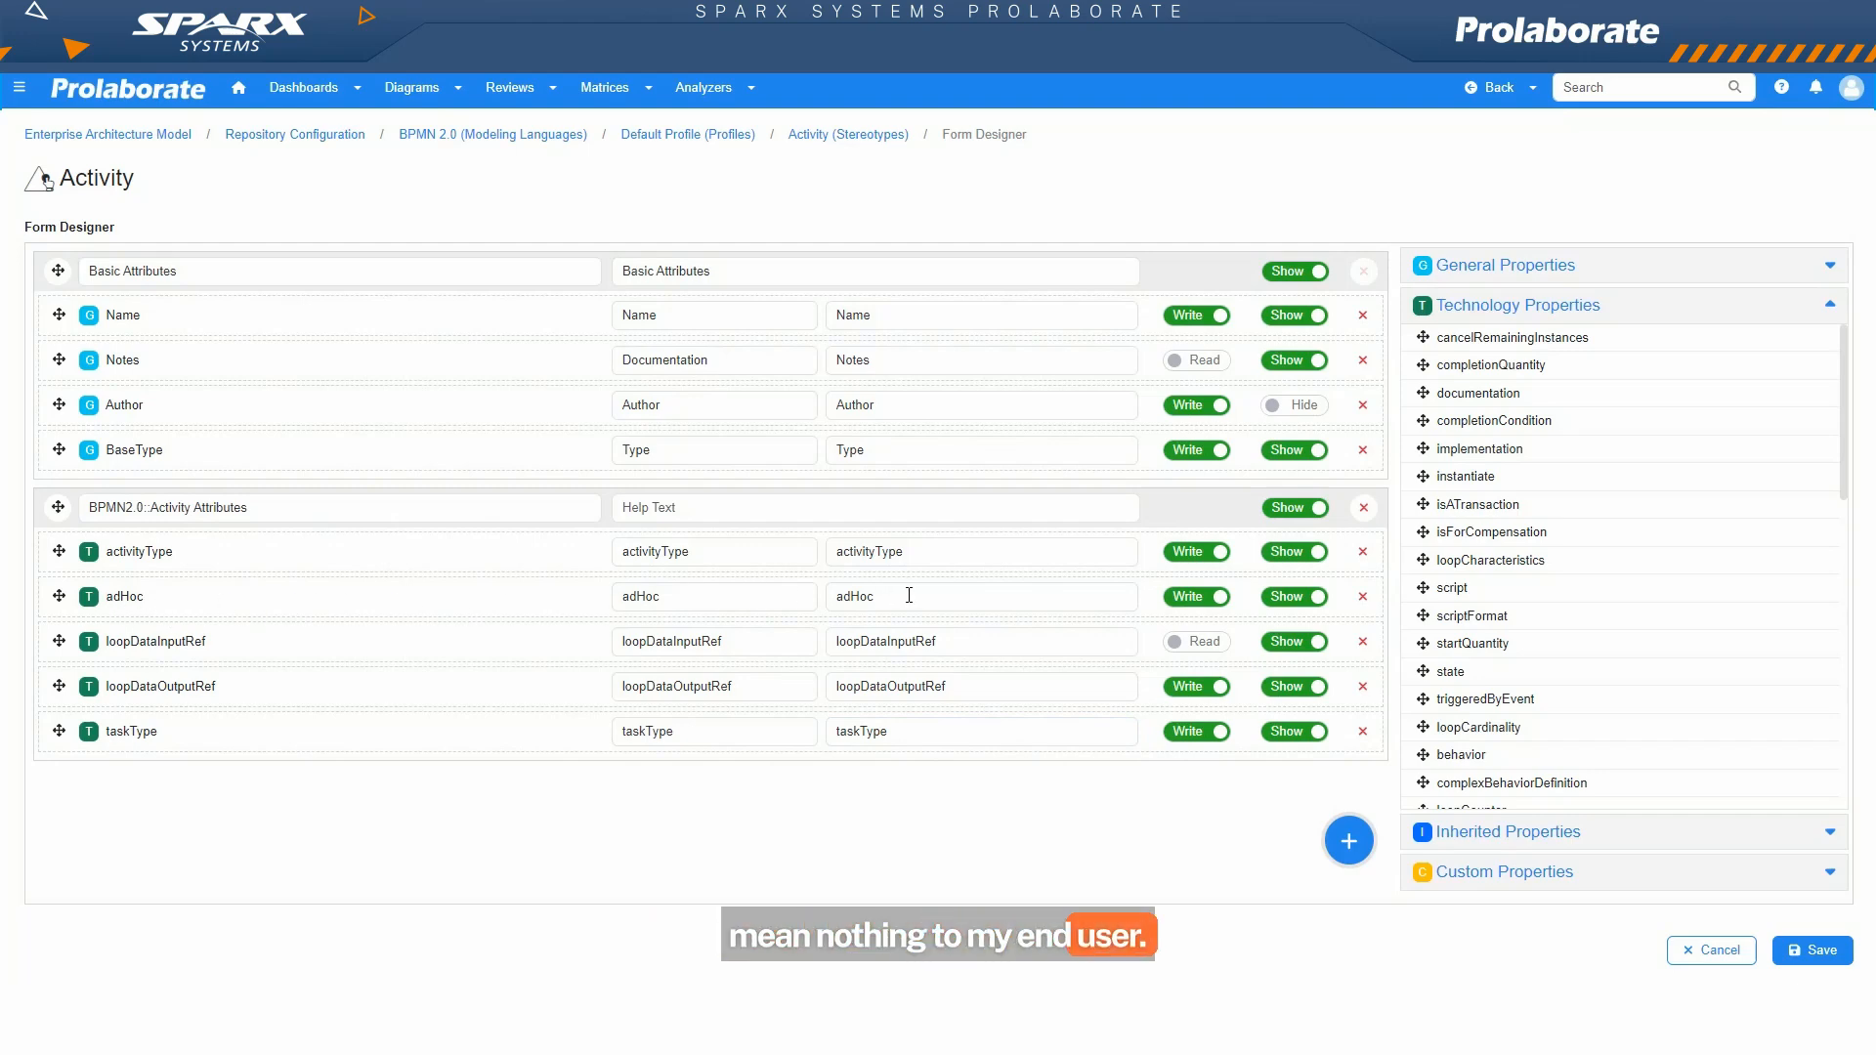
{"action": "left_click", "coordinate": [981, 596]}
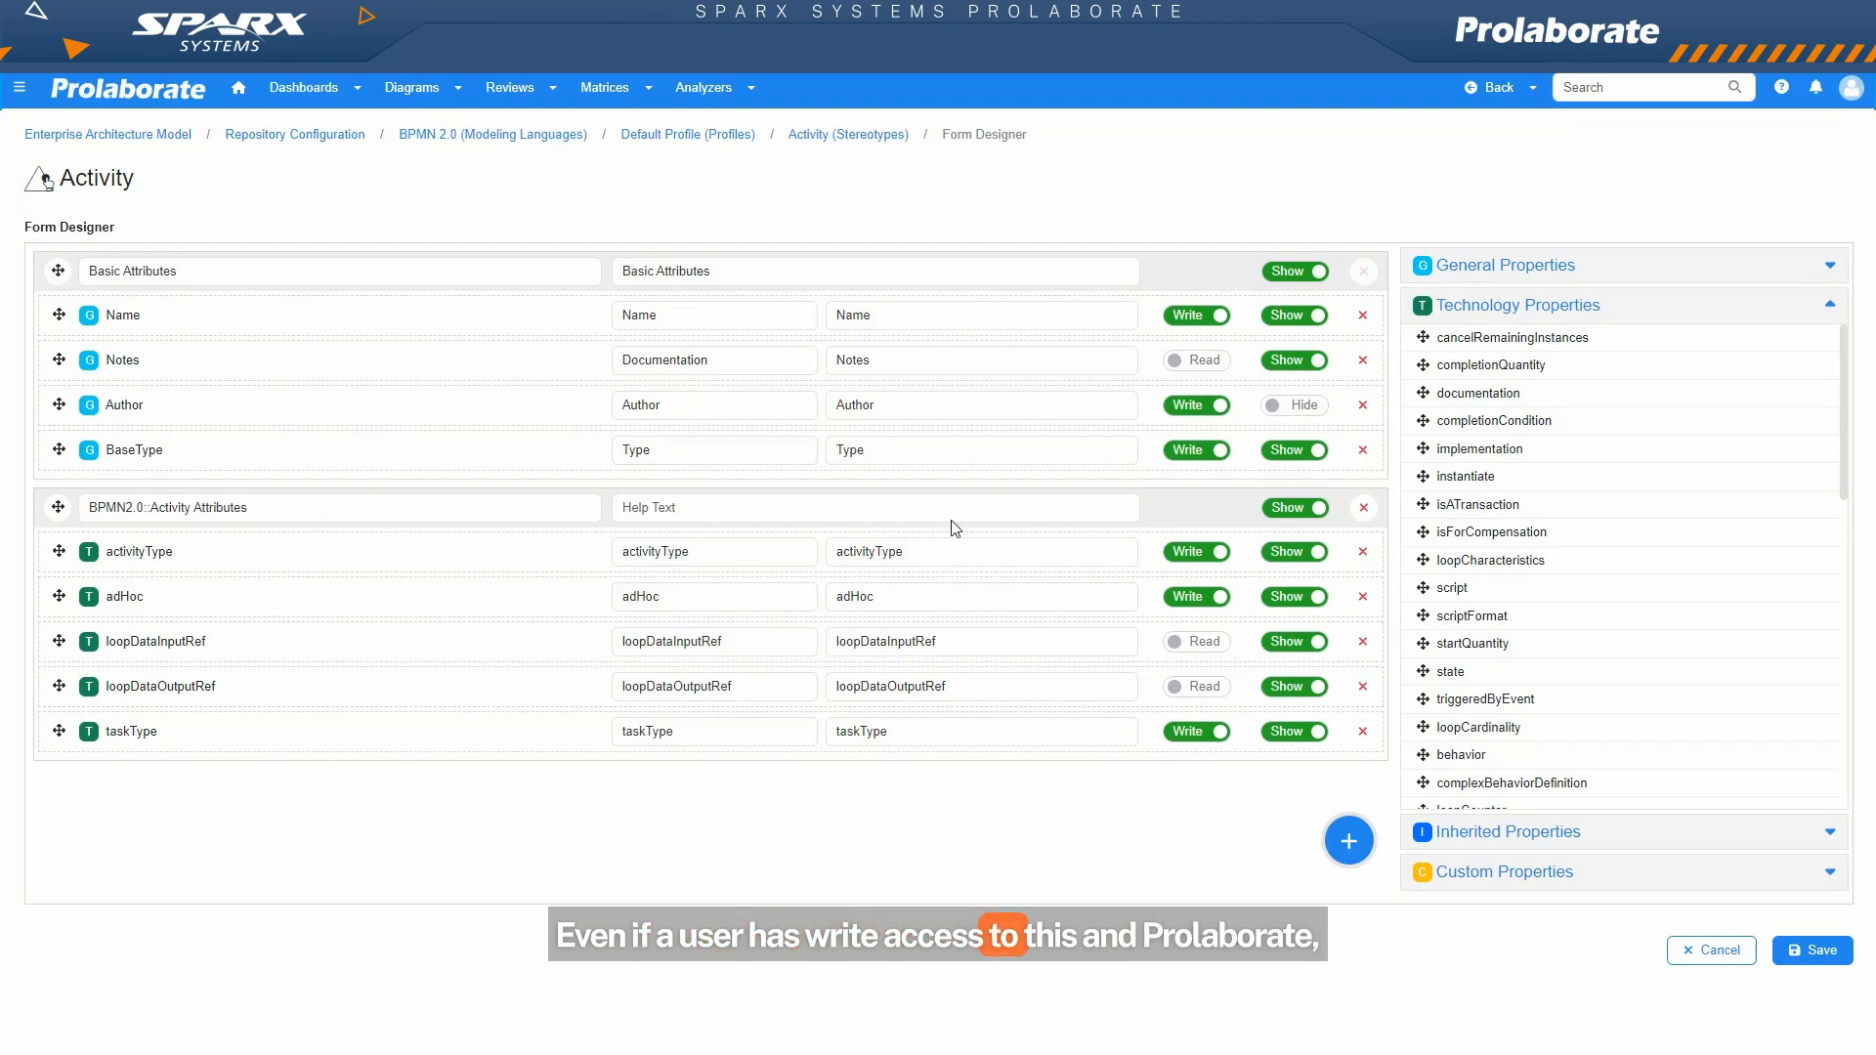
{"action": "mouse_move", "coordinate": [1185, 380]}
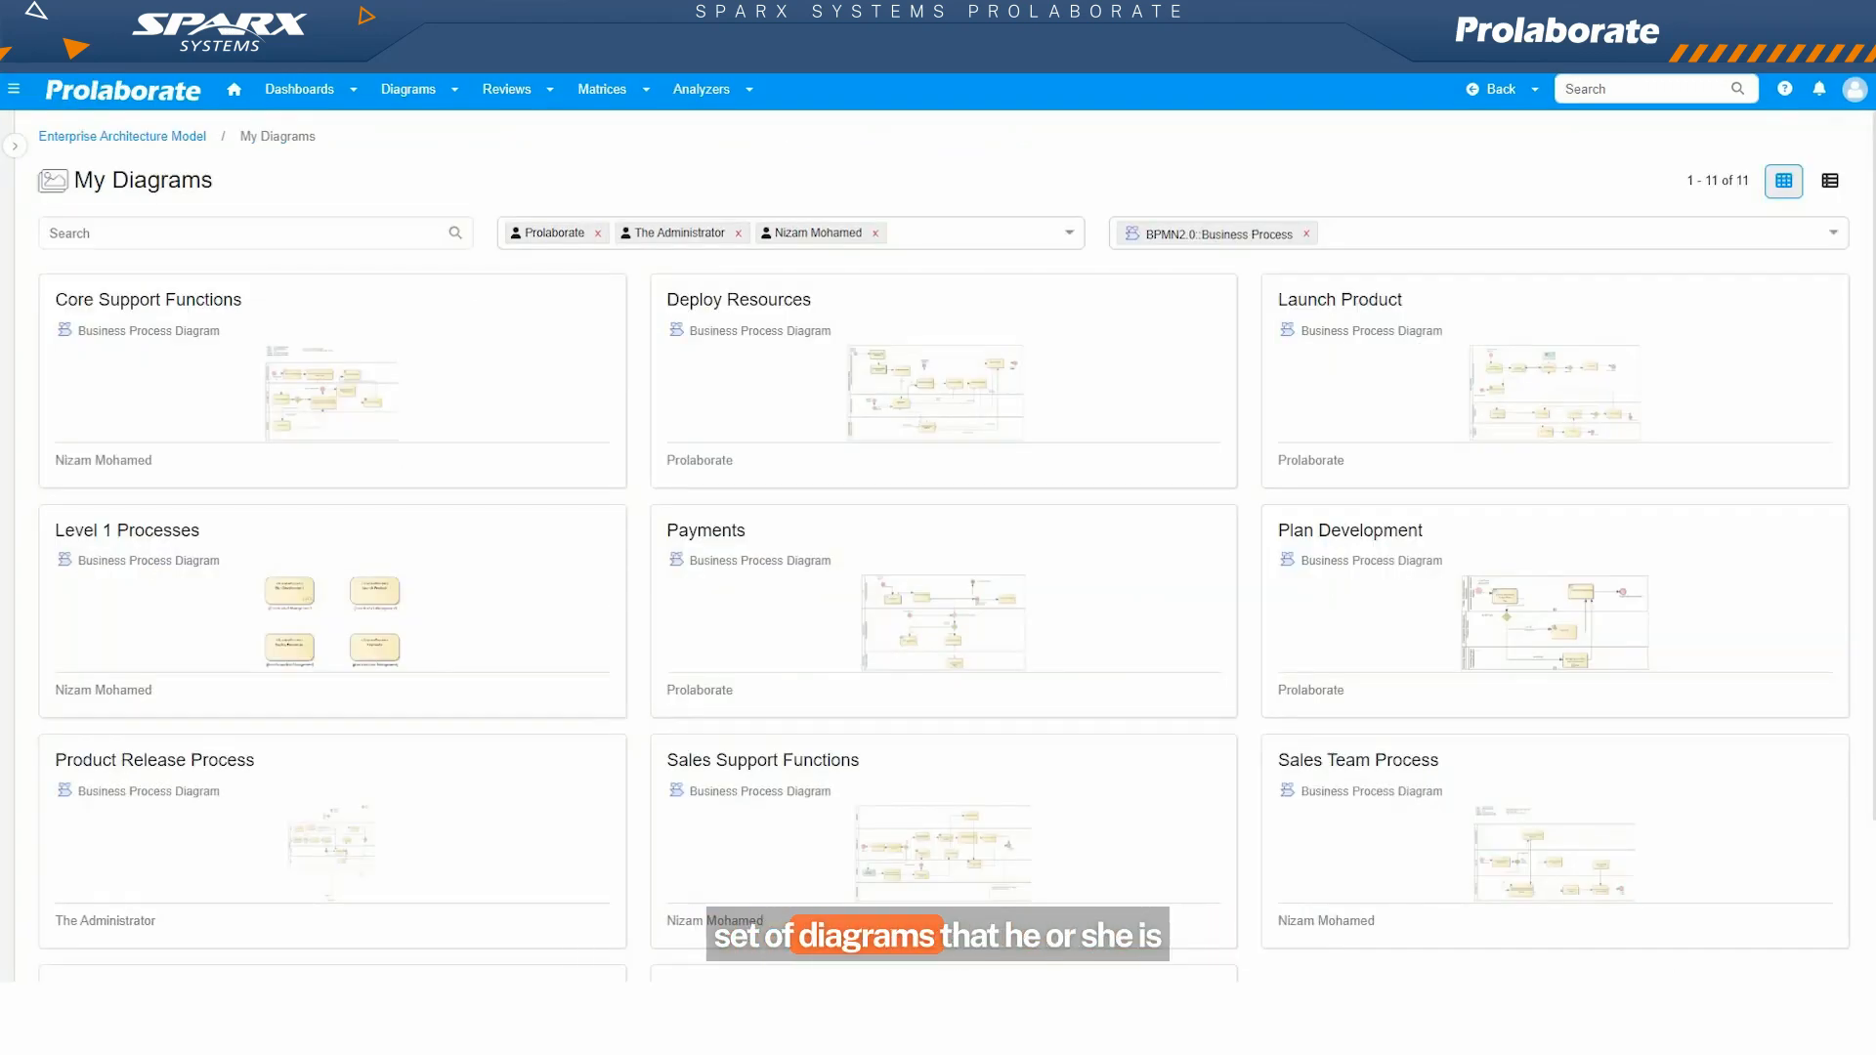
{"action": "mouse_move", "coordinate": [1646, 452]}
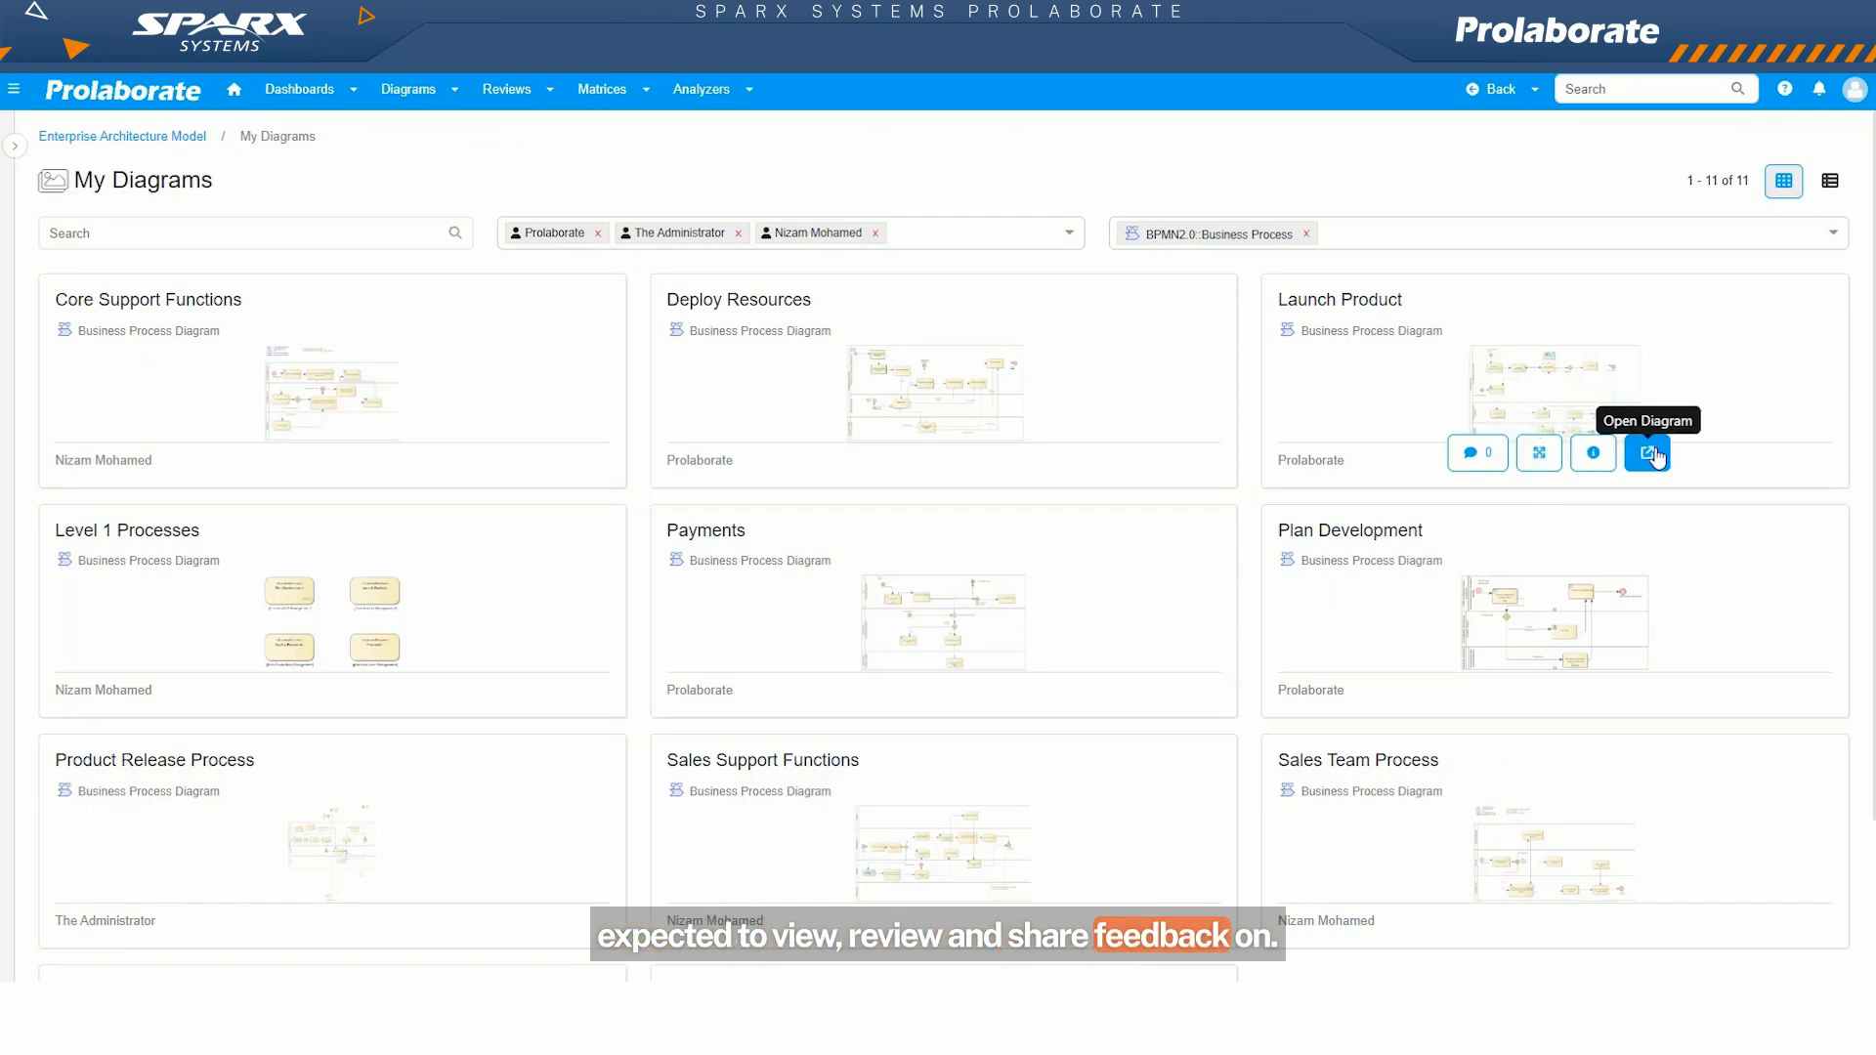
Step: Open the Launch Product diagram and select the Set Specification details activity
{"action": "left_click", "coordinate": [1646, 453]}
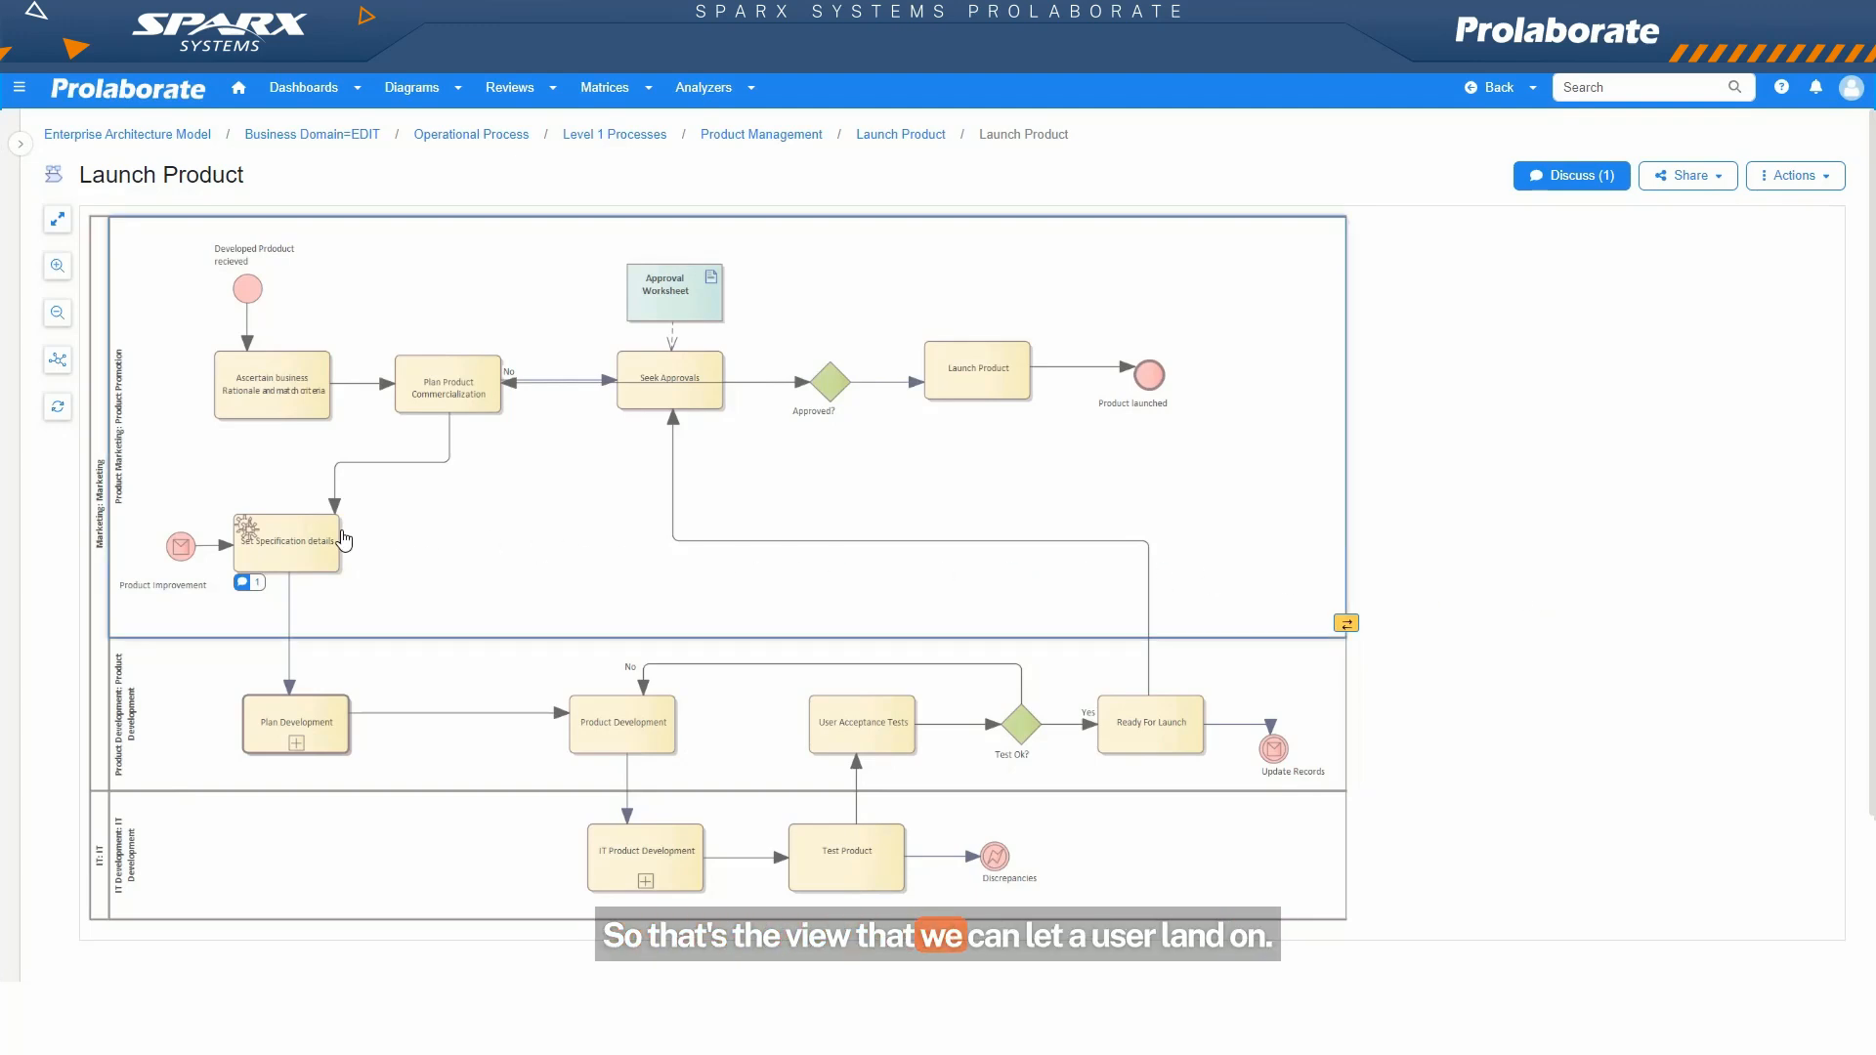
{"action": "left_click", "coordinate": [285, 541]}
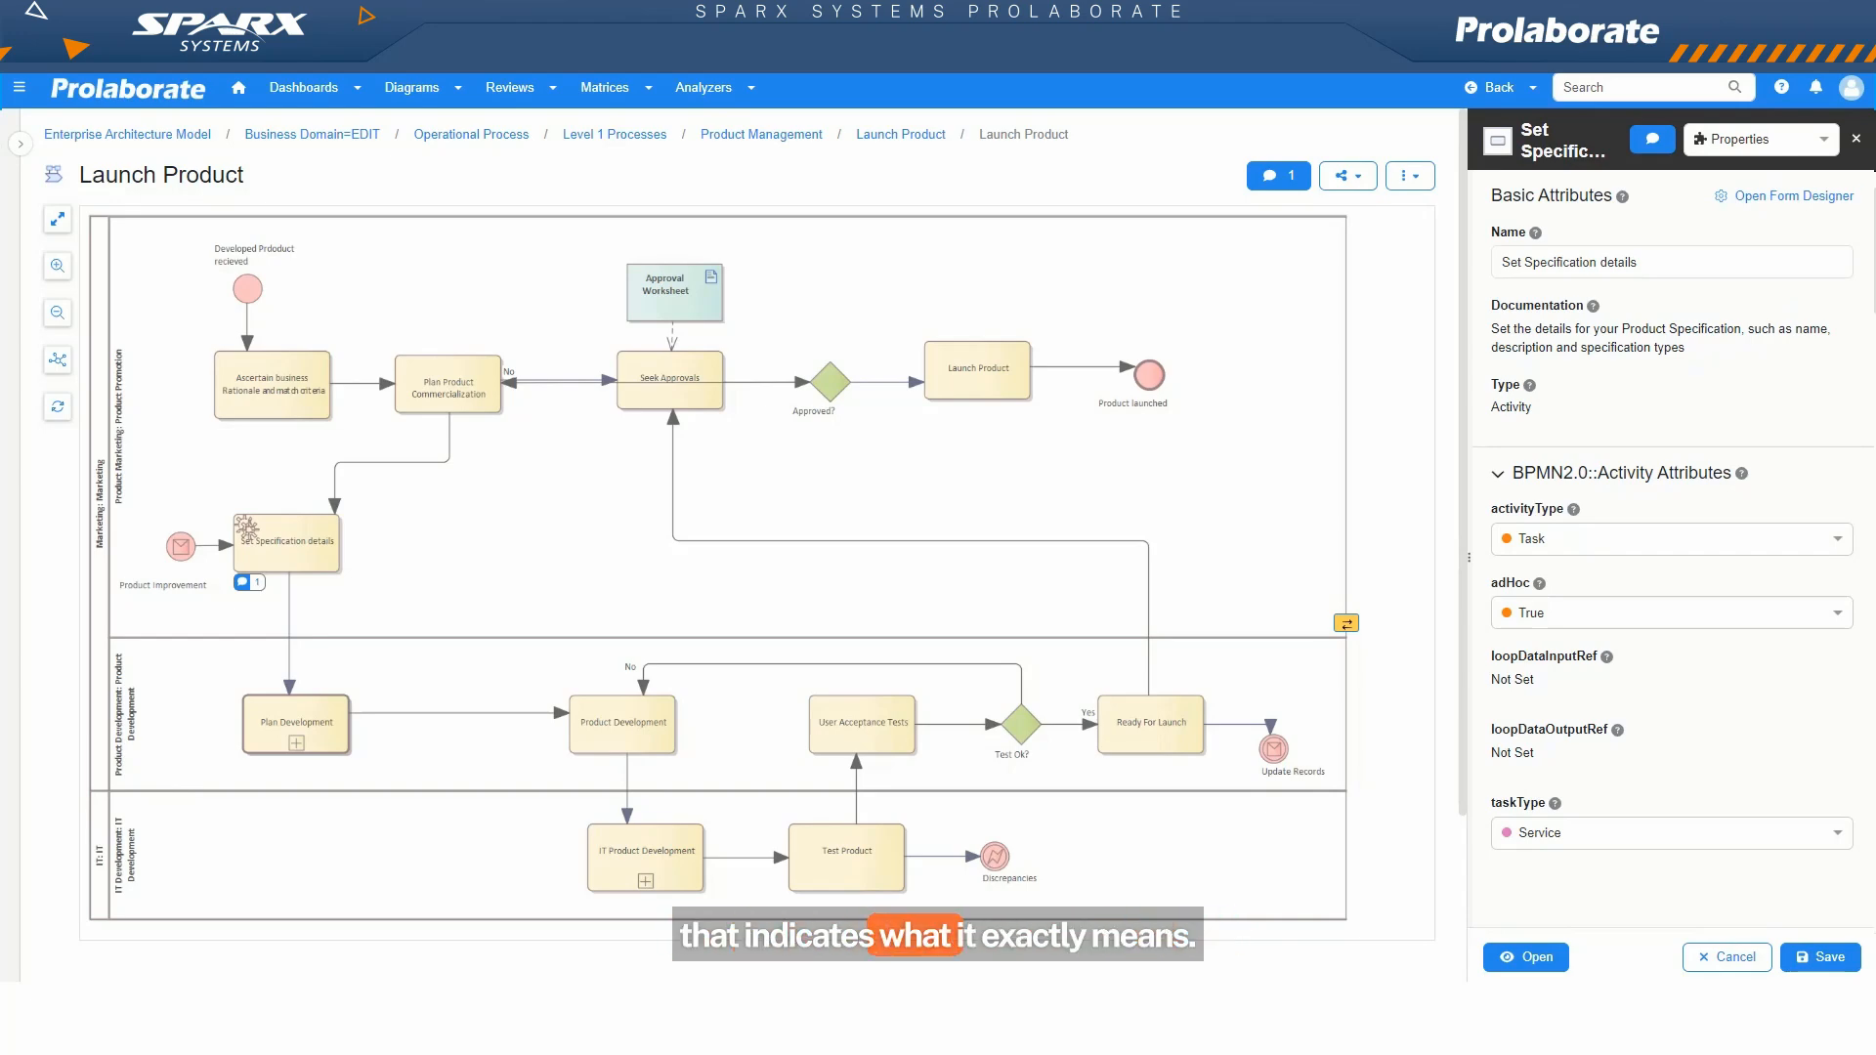
{"action": "mouse_move", "coordinate": [1700, 428]}
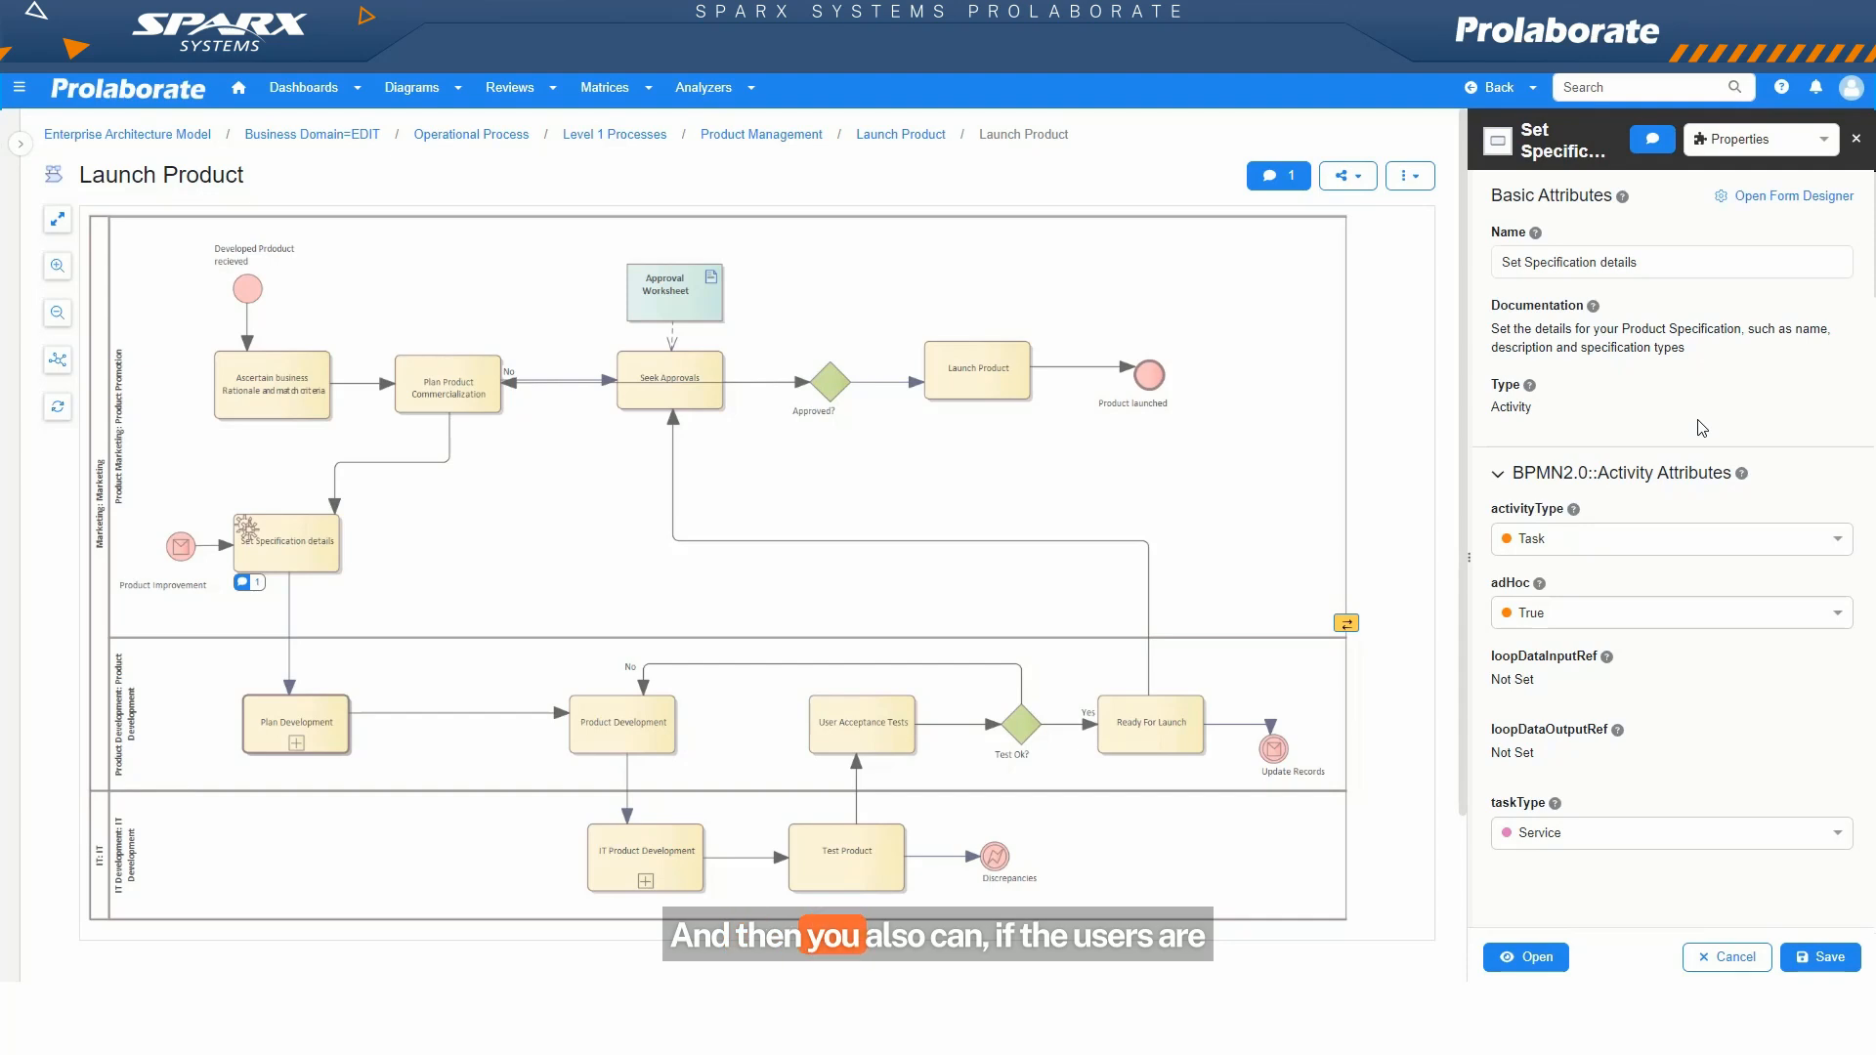
{"action": "mouse_move", "coordinate": [1714, 287]}
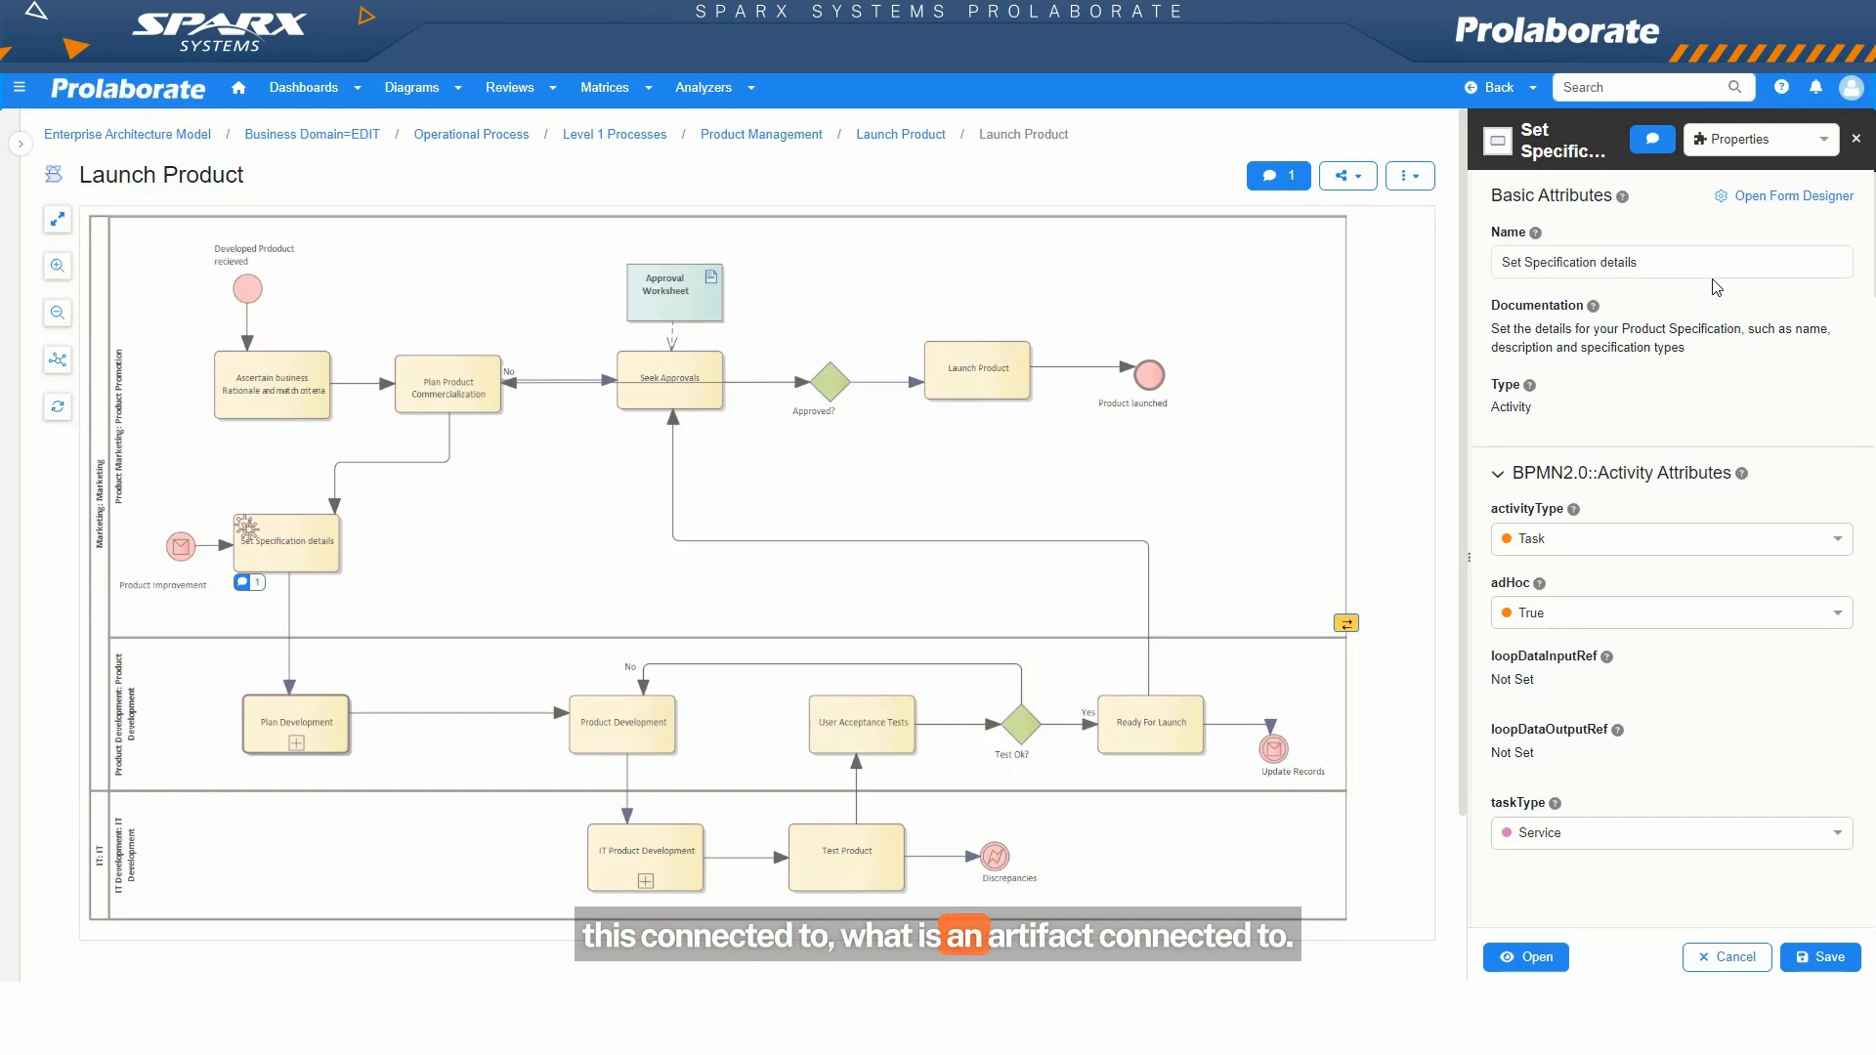
Step: Expand the properties panel's view menu listing Discussions, Usage and Traceability
{"action": "left_click", "coordinate": [1759, 138]}
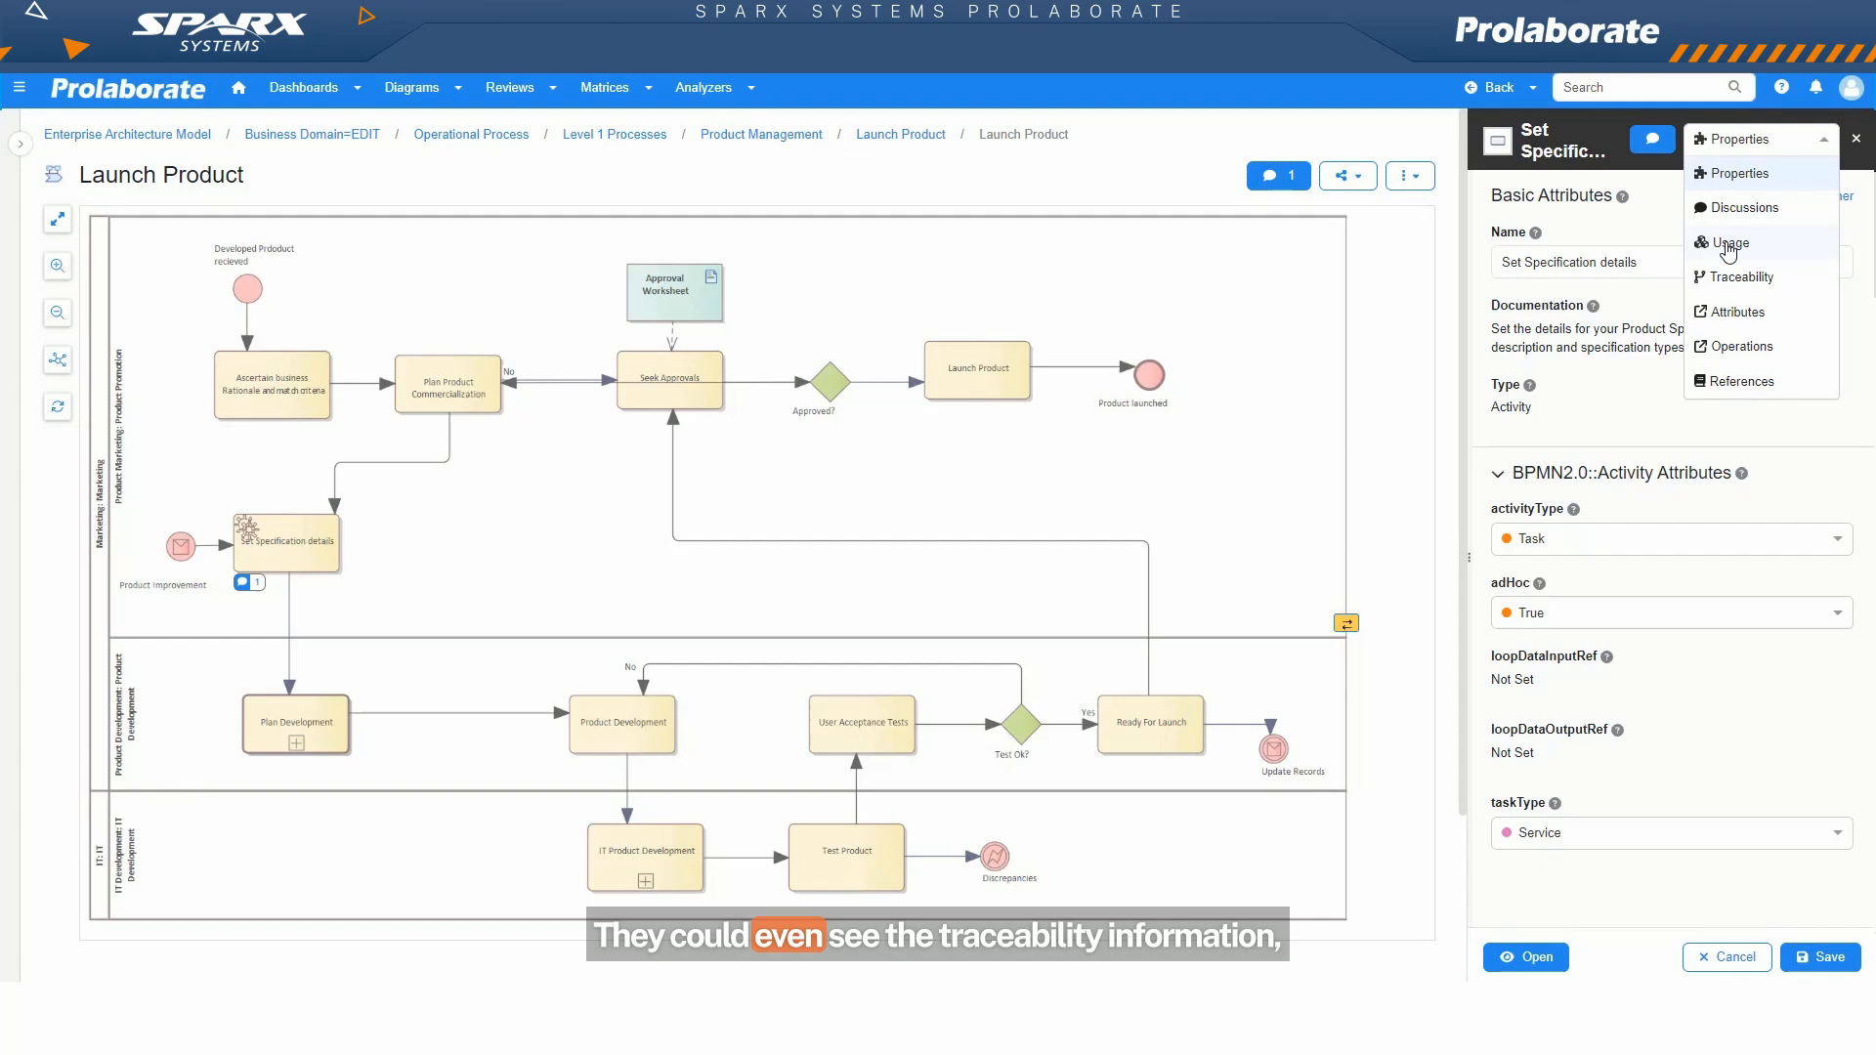
Step: View Set Specification details' Traceability and Usage, then switch back to Properties
{"action": "left_click", "coordinate": [1742, 276]}
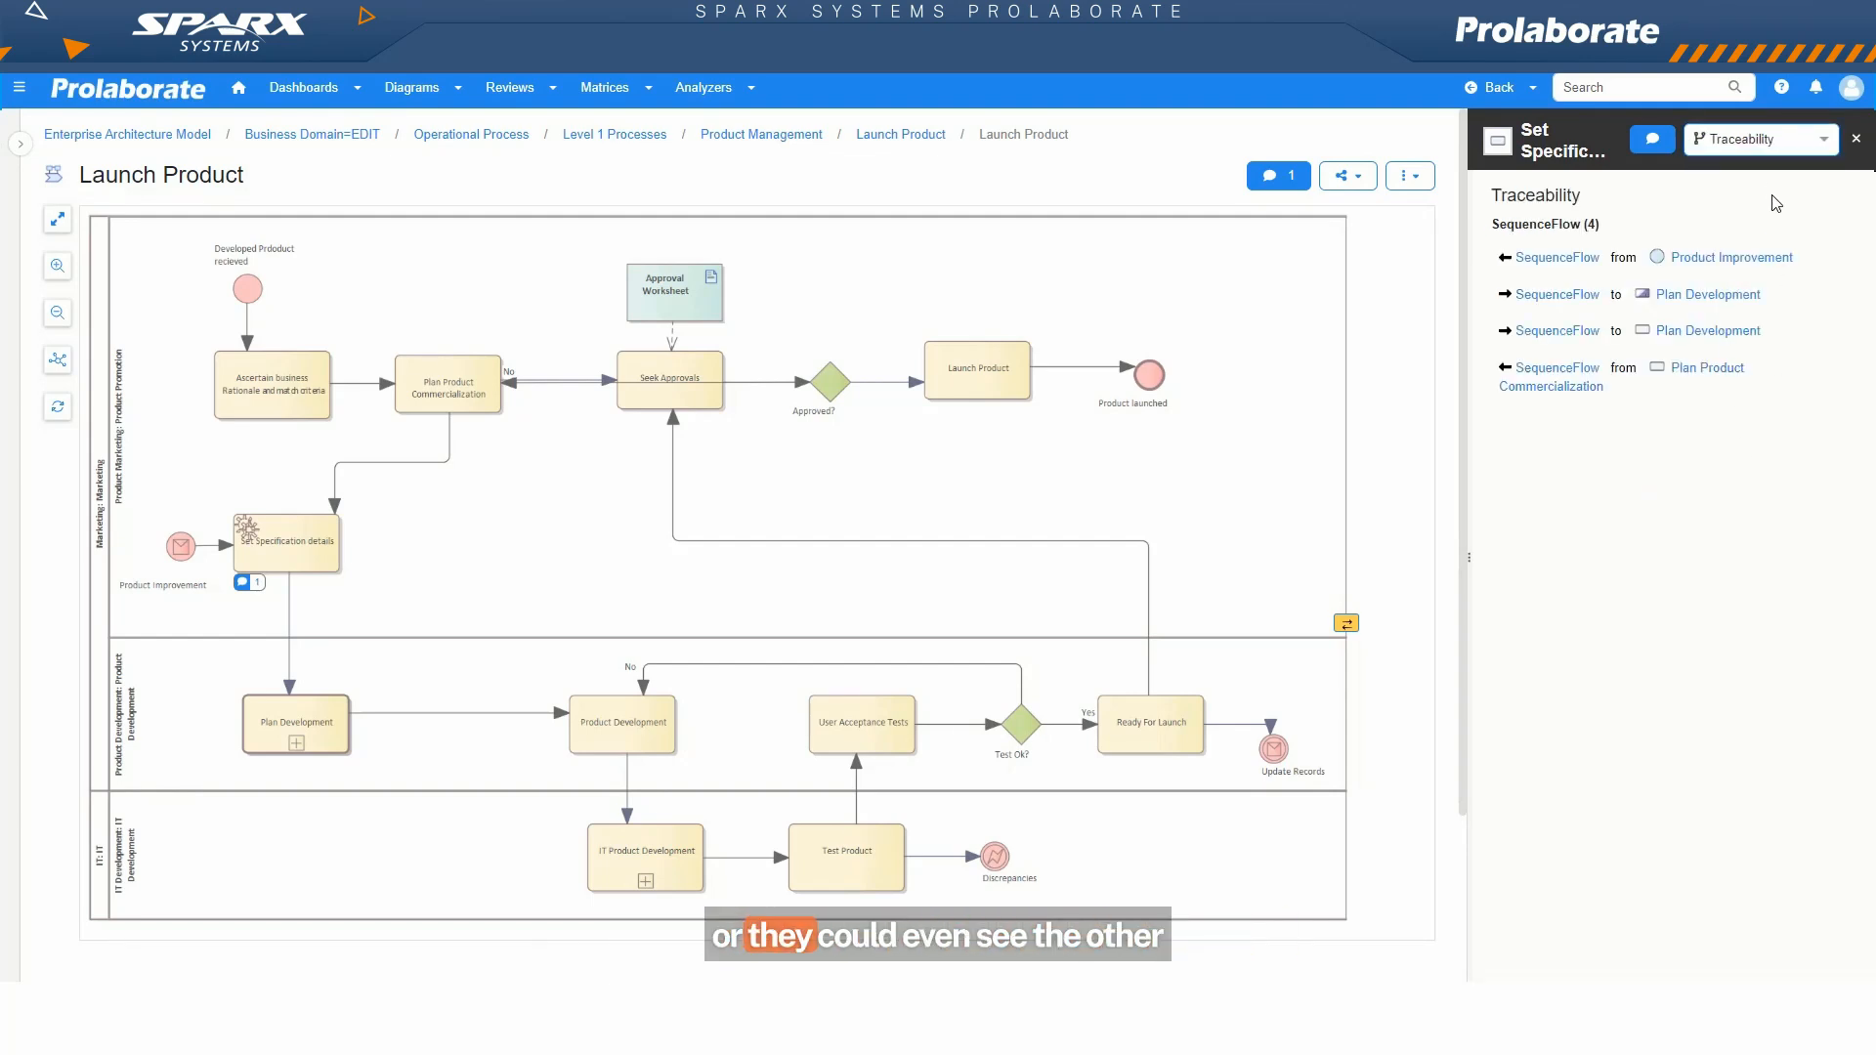
{"action": "left_click", "coordinate": [1759, 139]}
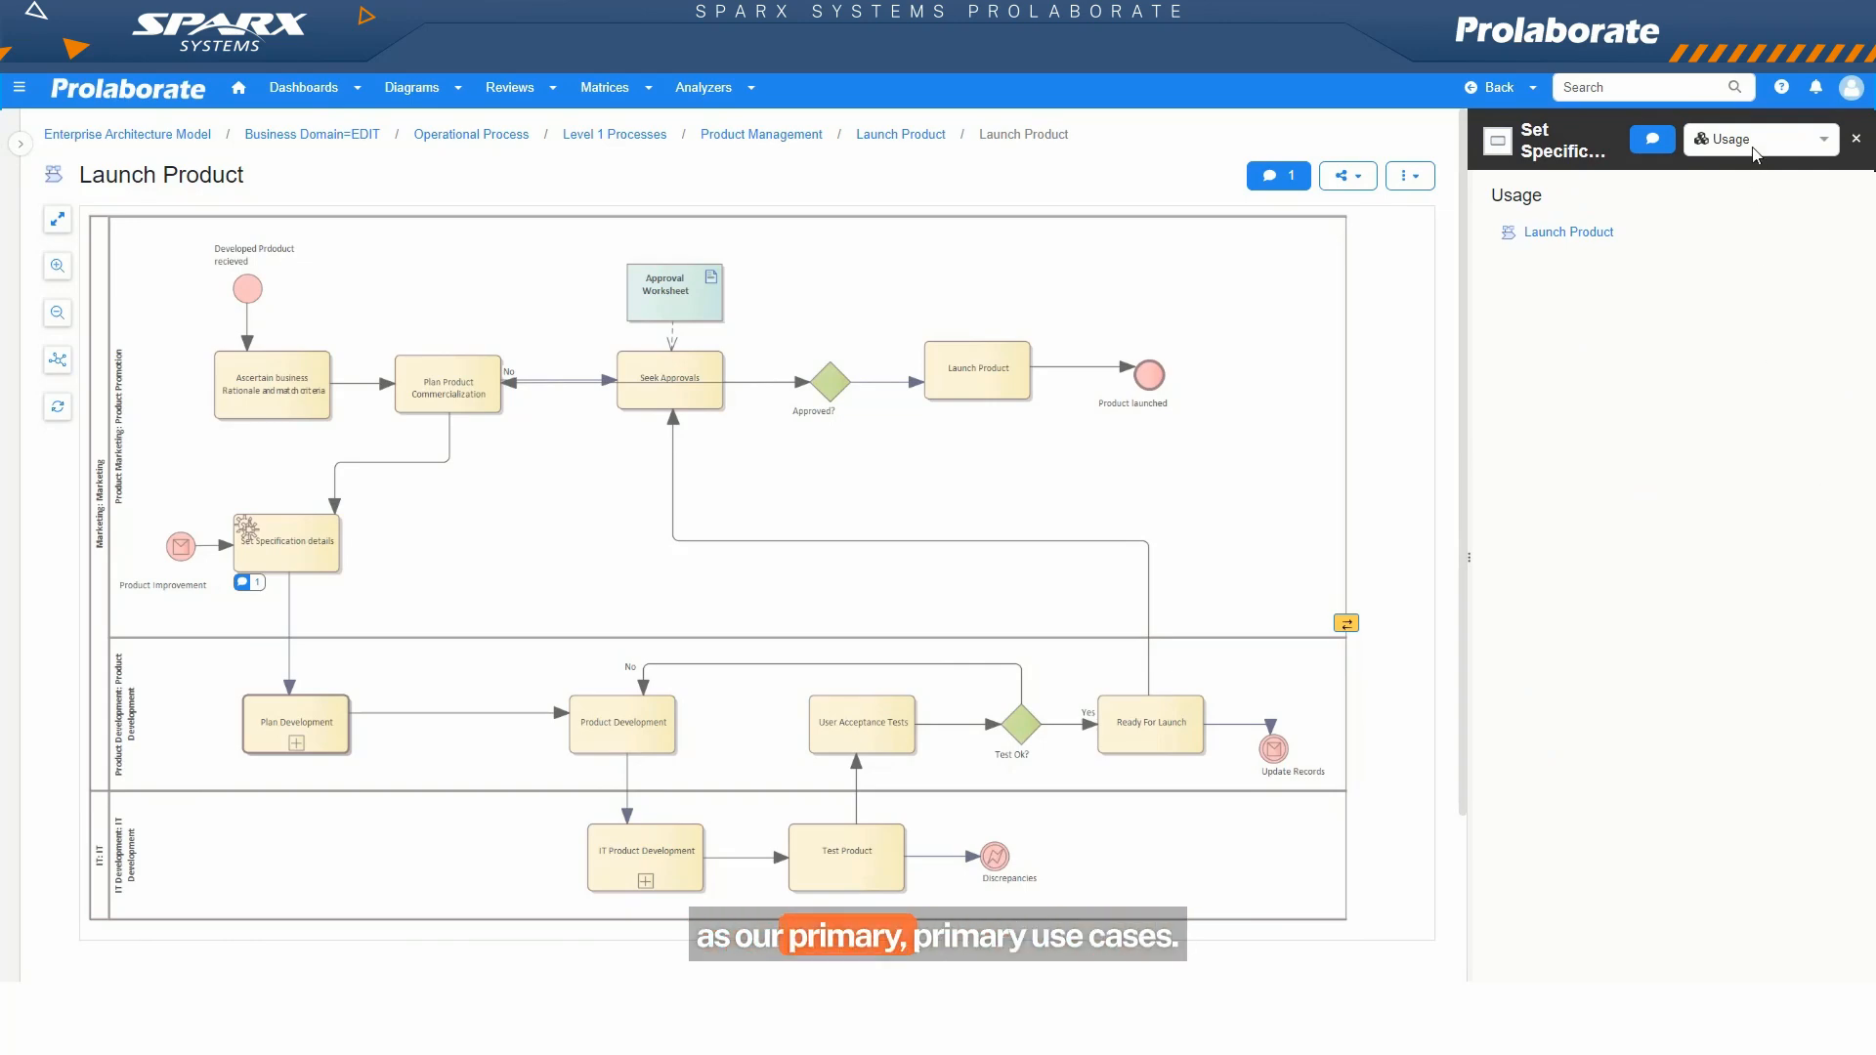
{"action": "left_click", "coordinate": [1757, 139]}
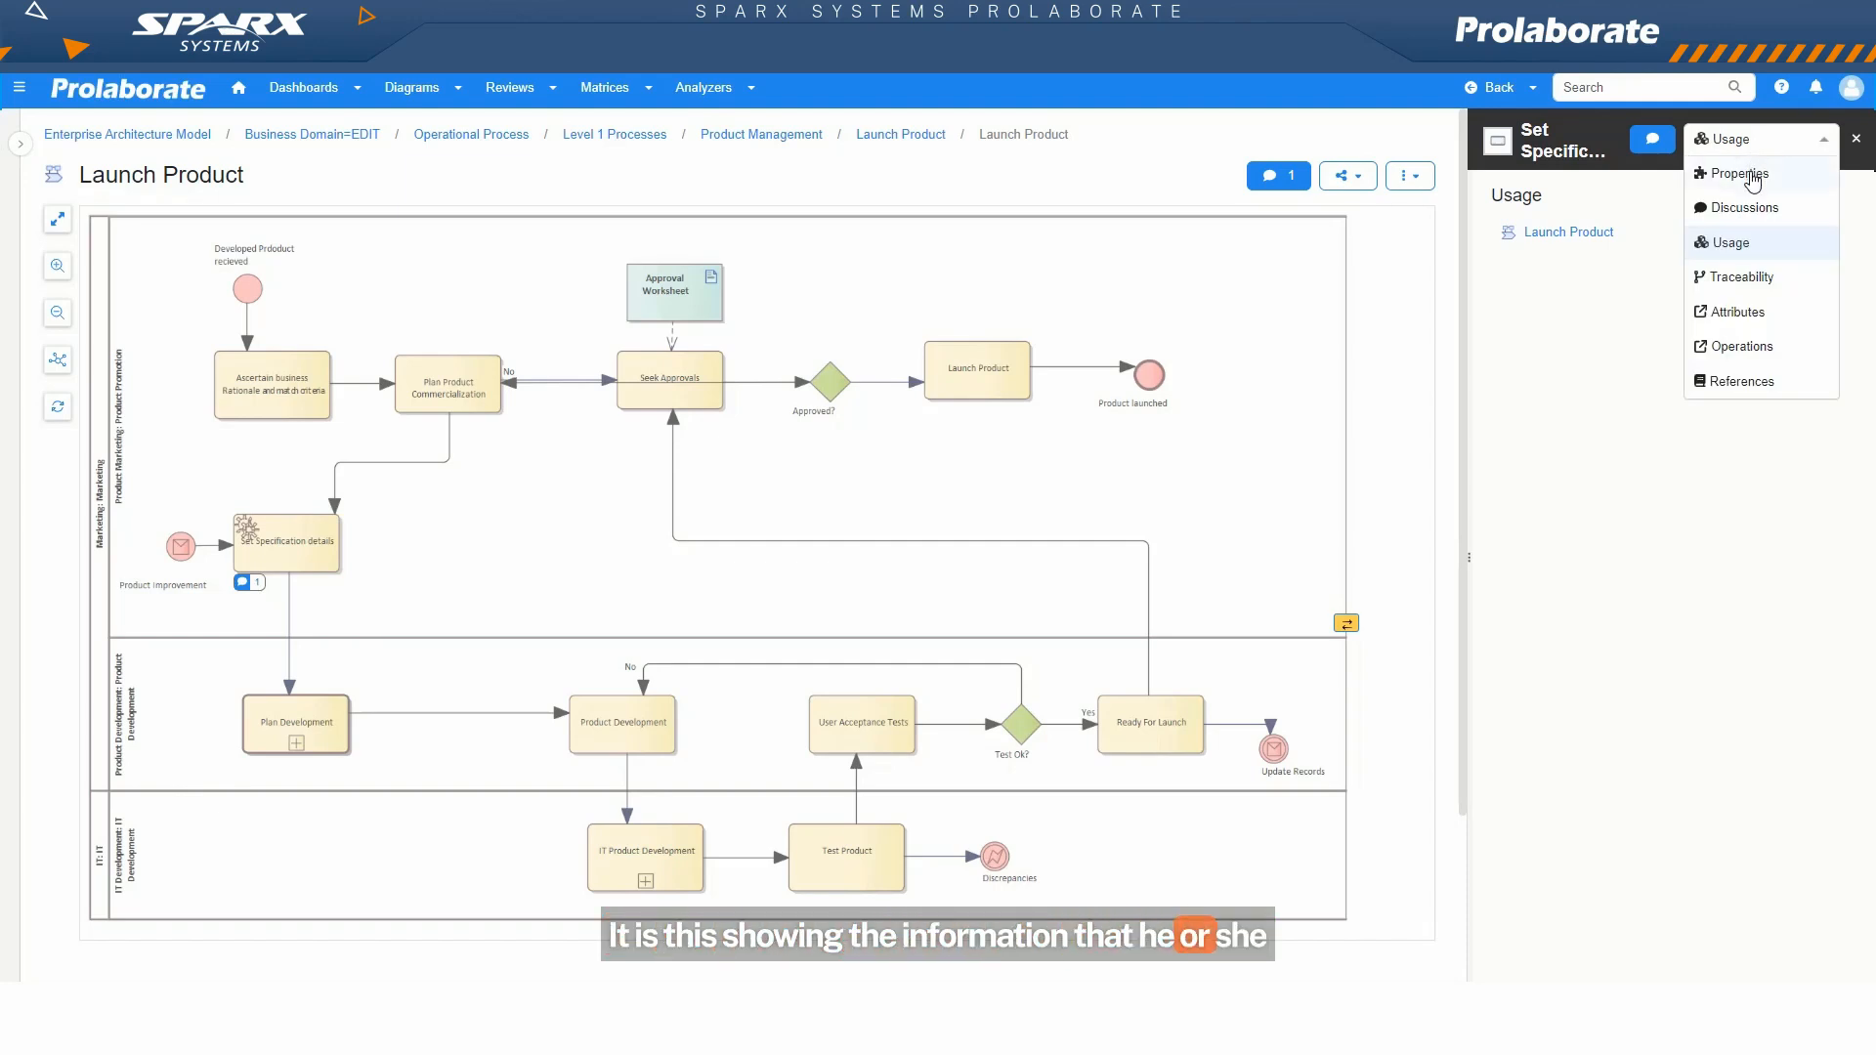
{"action": "left_click", "coordinate": [1737, 174]}
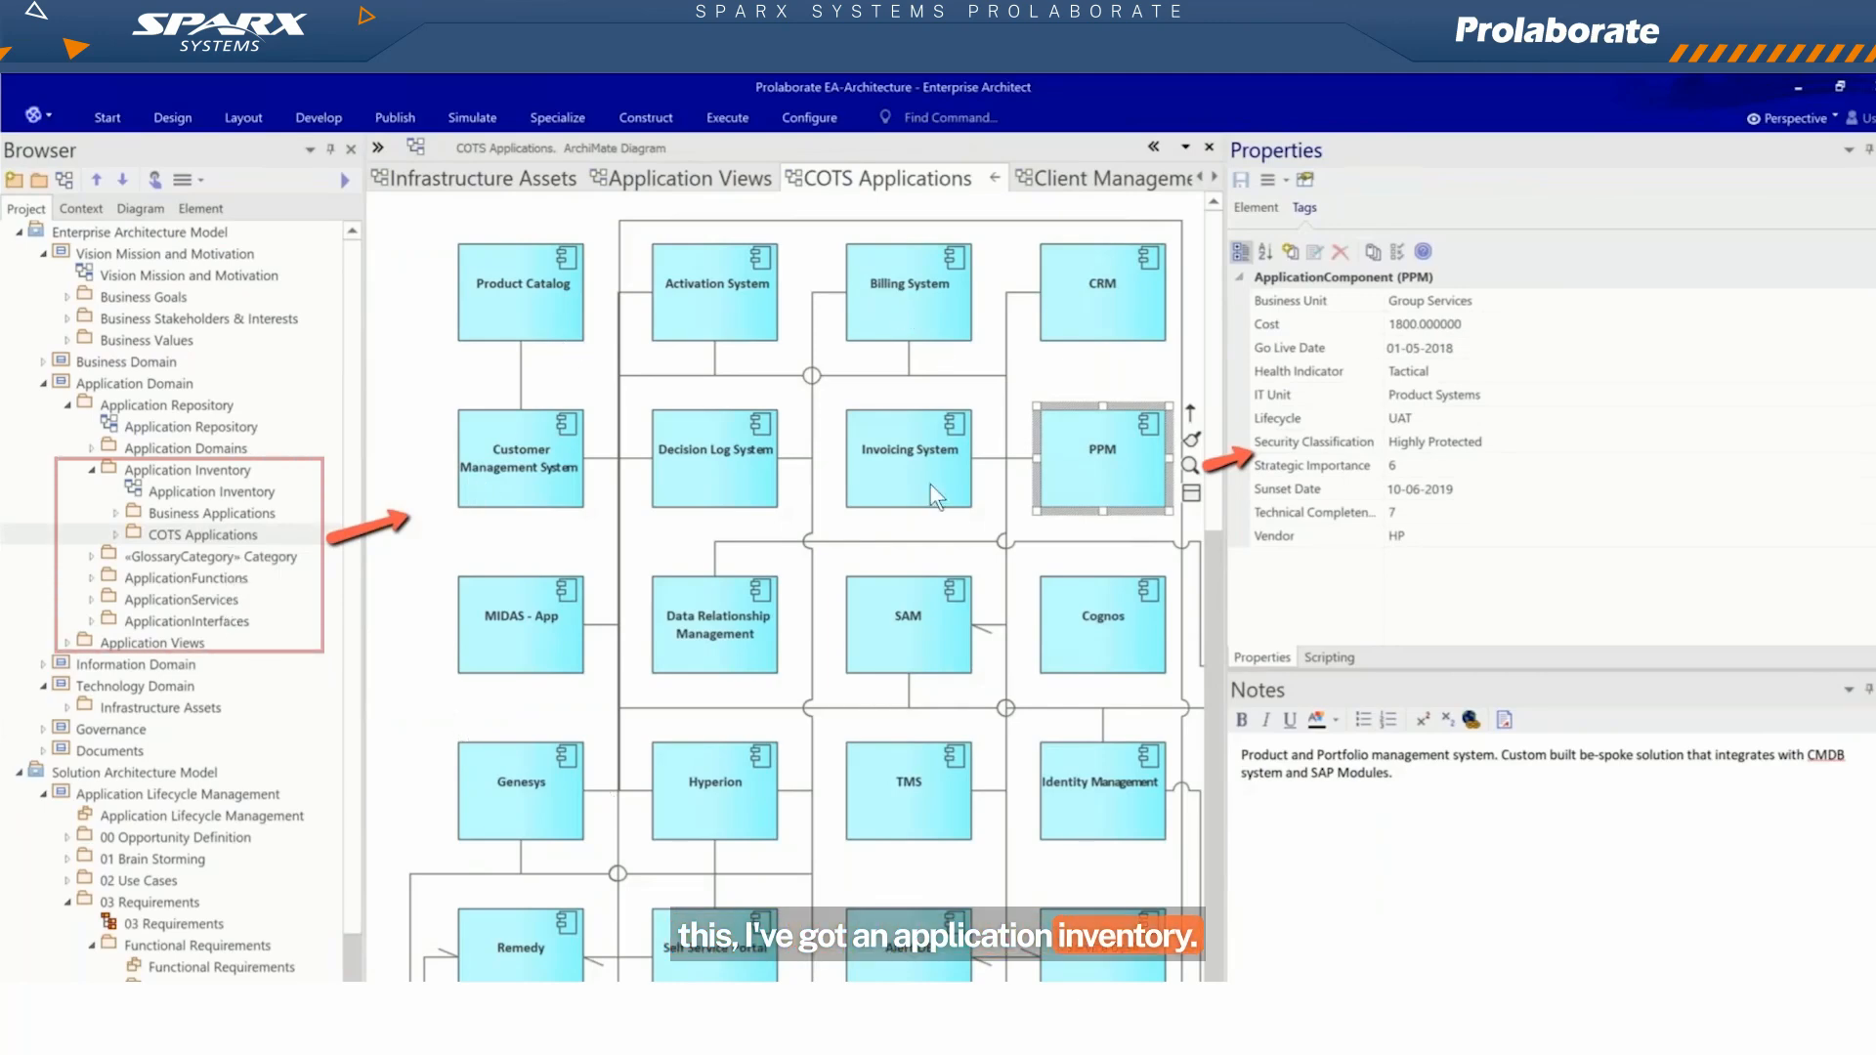
{"action": "mouse_move", "coordinate": [949, 778]}
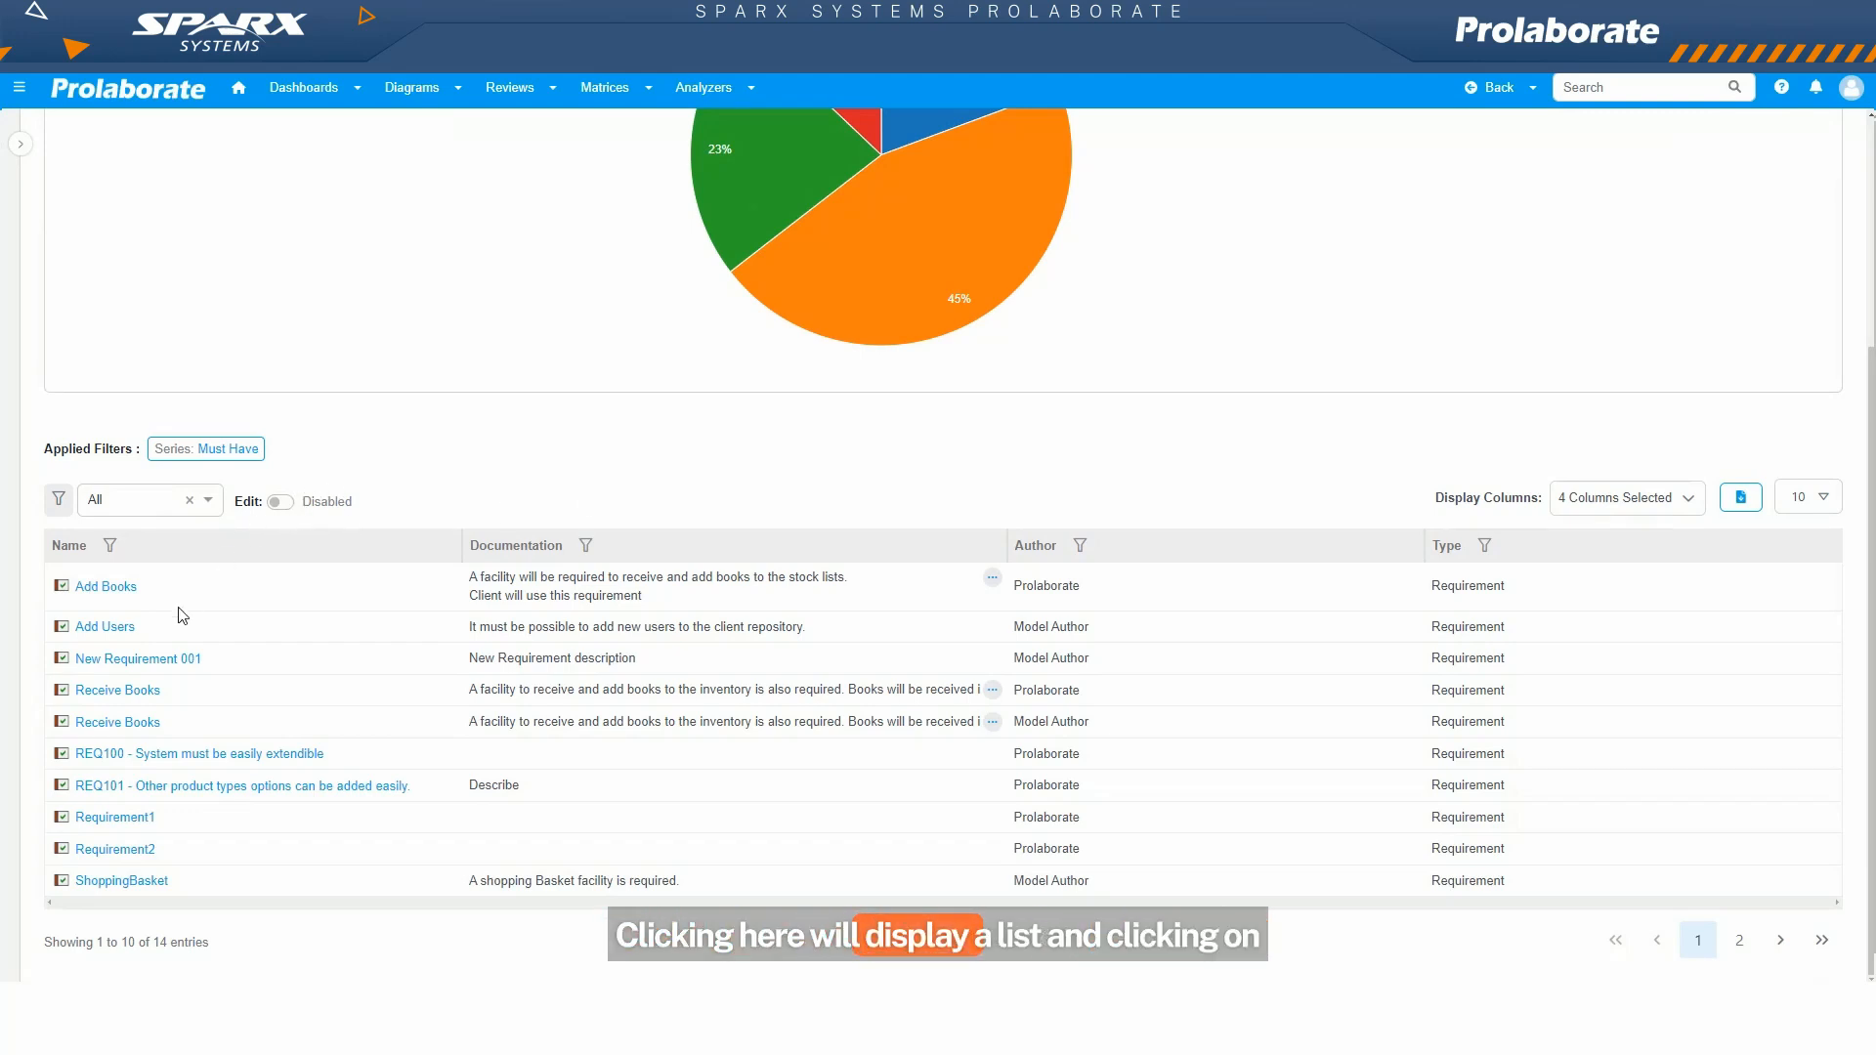
Step: Scroll past the Business Capabilities By Goals landscape and treemap to the Capability Map
{"action": "left_click", "coordinate": [106, 586]}
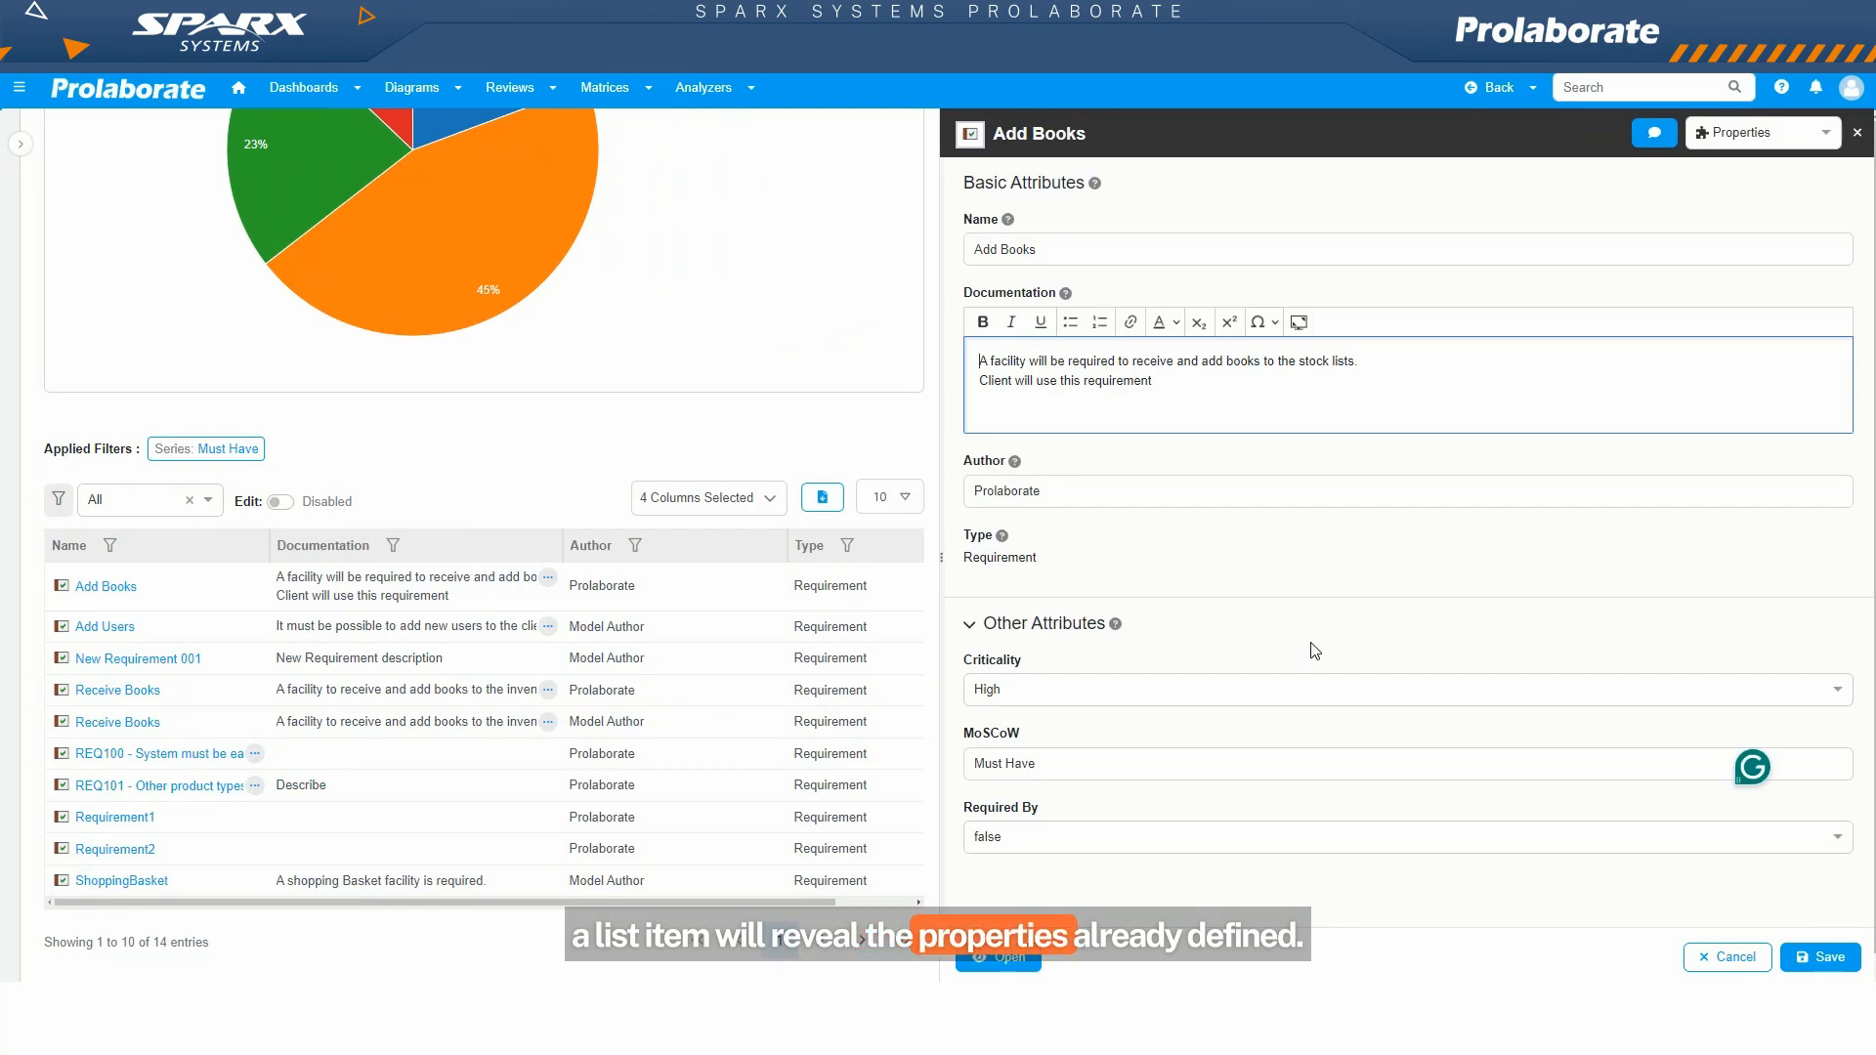
{"action": "mouse_move", "coordinate": [1455, 643]}
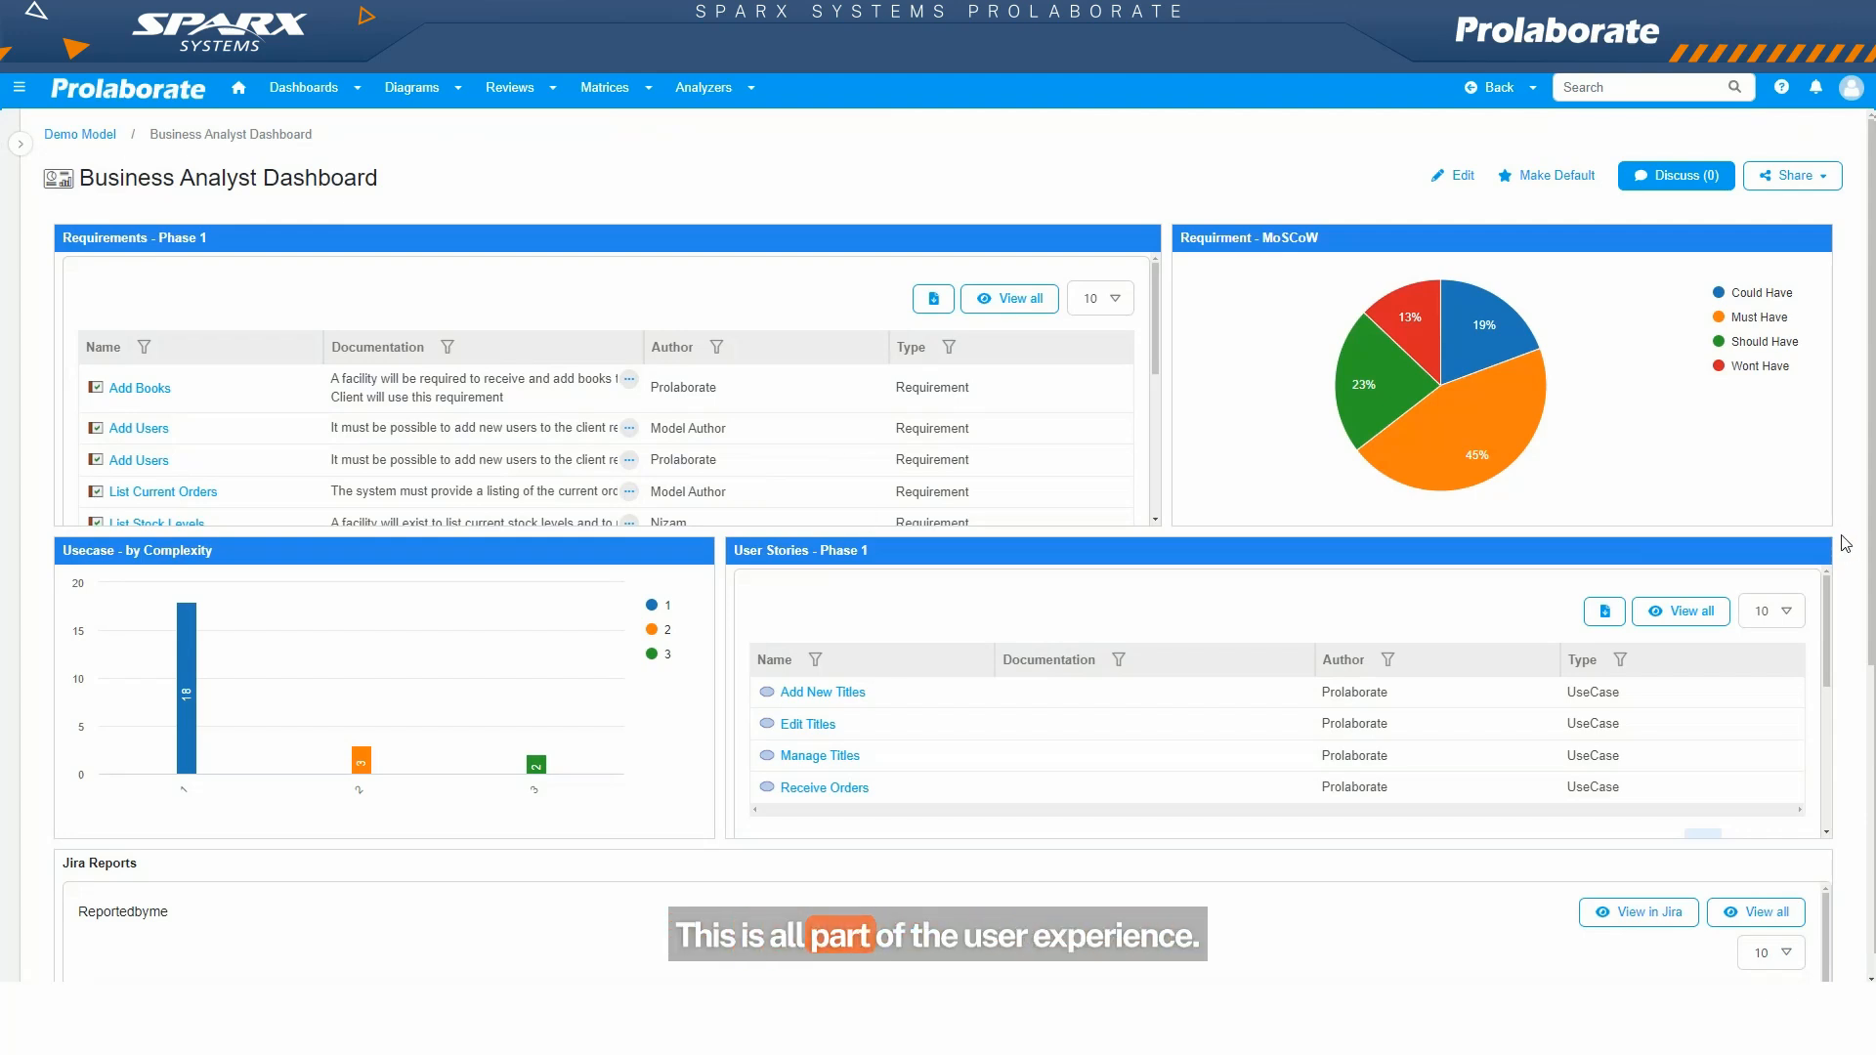
{"action": "scroll", "scroll_direction": "down", "scroll_amount": 3}
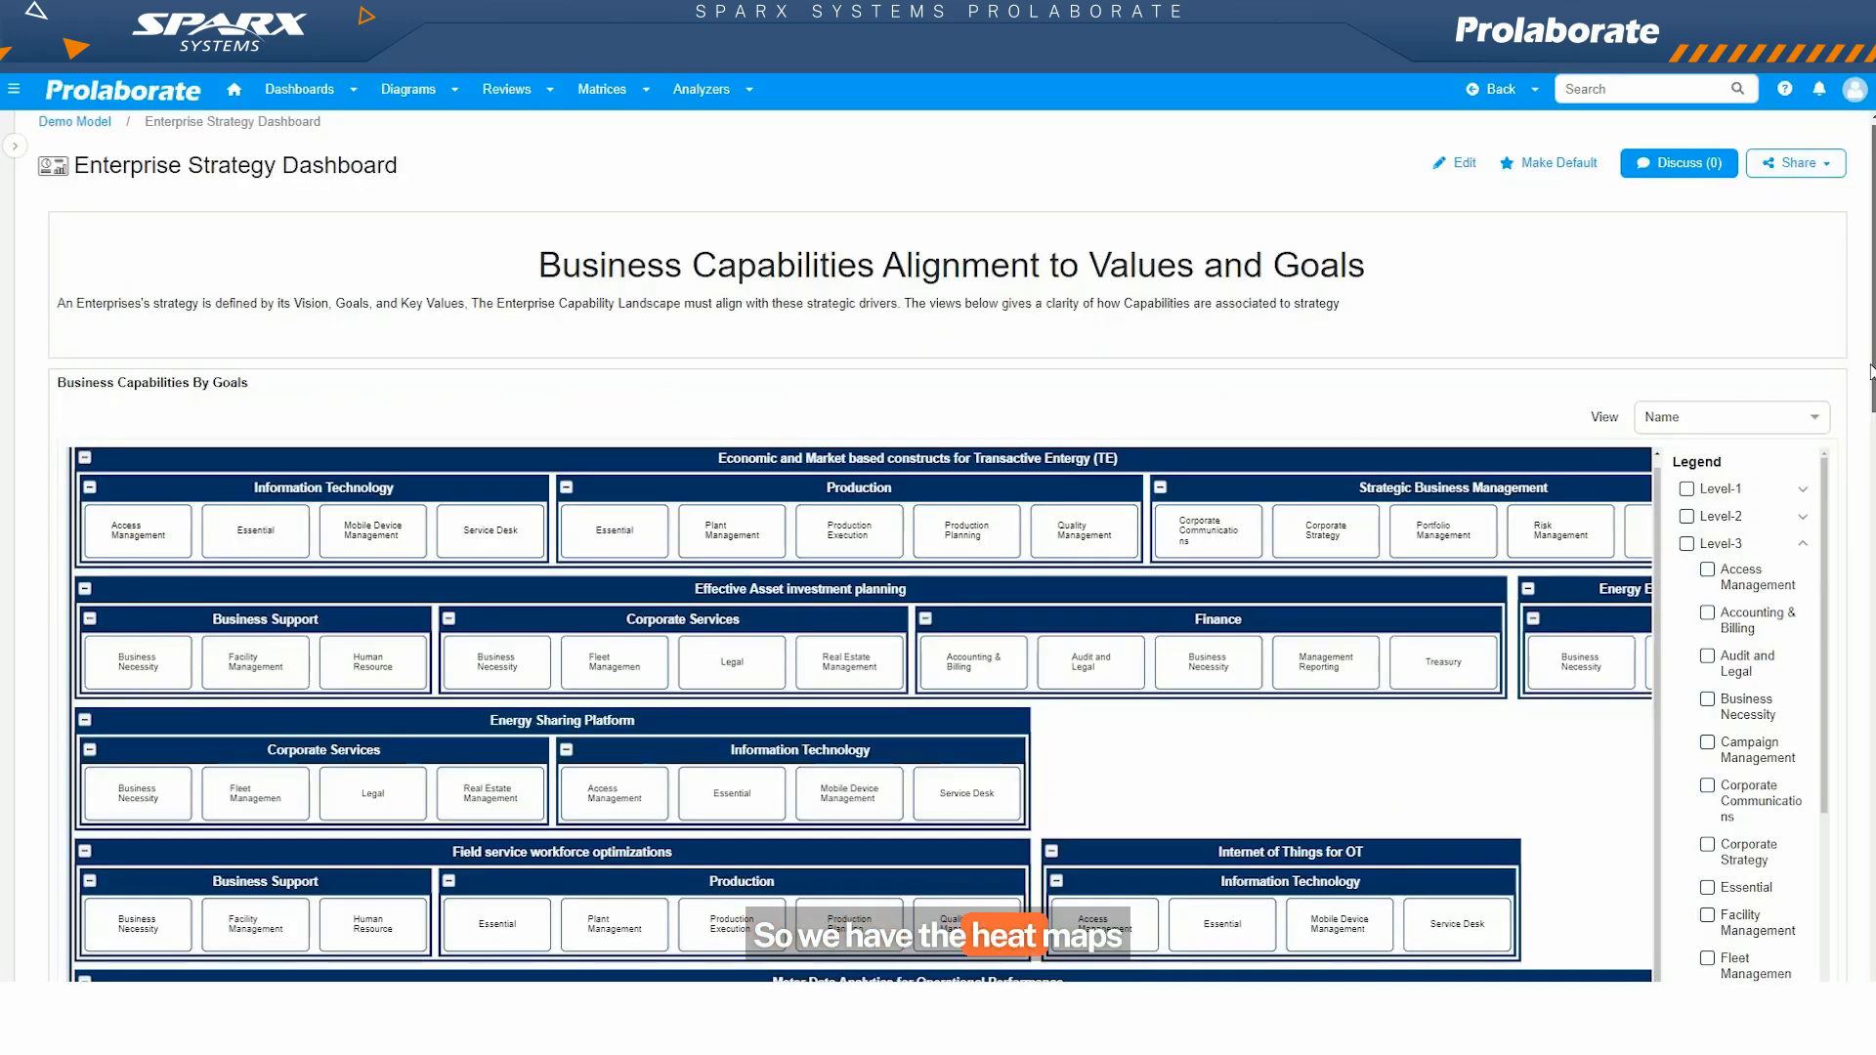
{"action": "scroll", "scroll_direction": "down", "scroll_amount": 3}
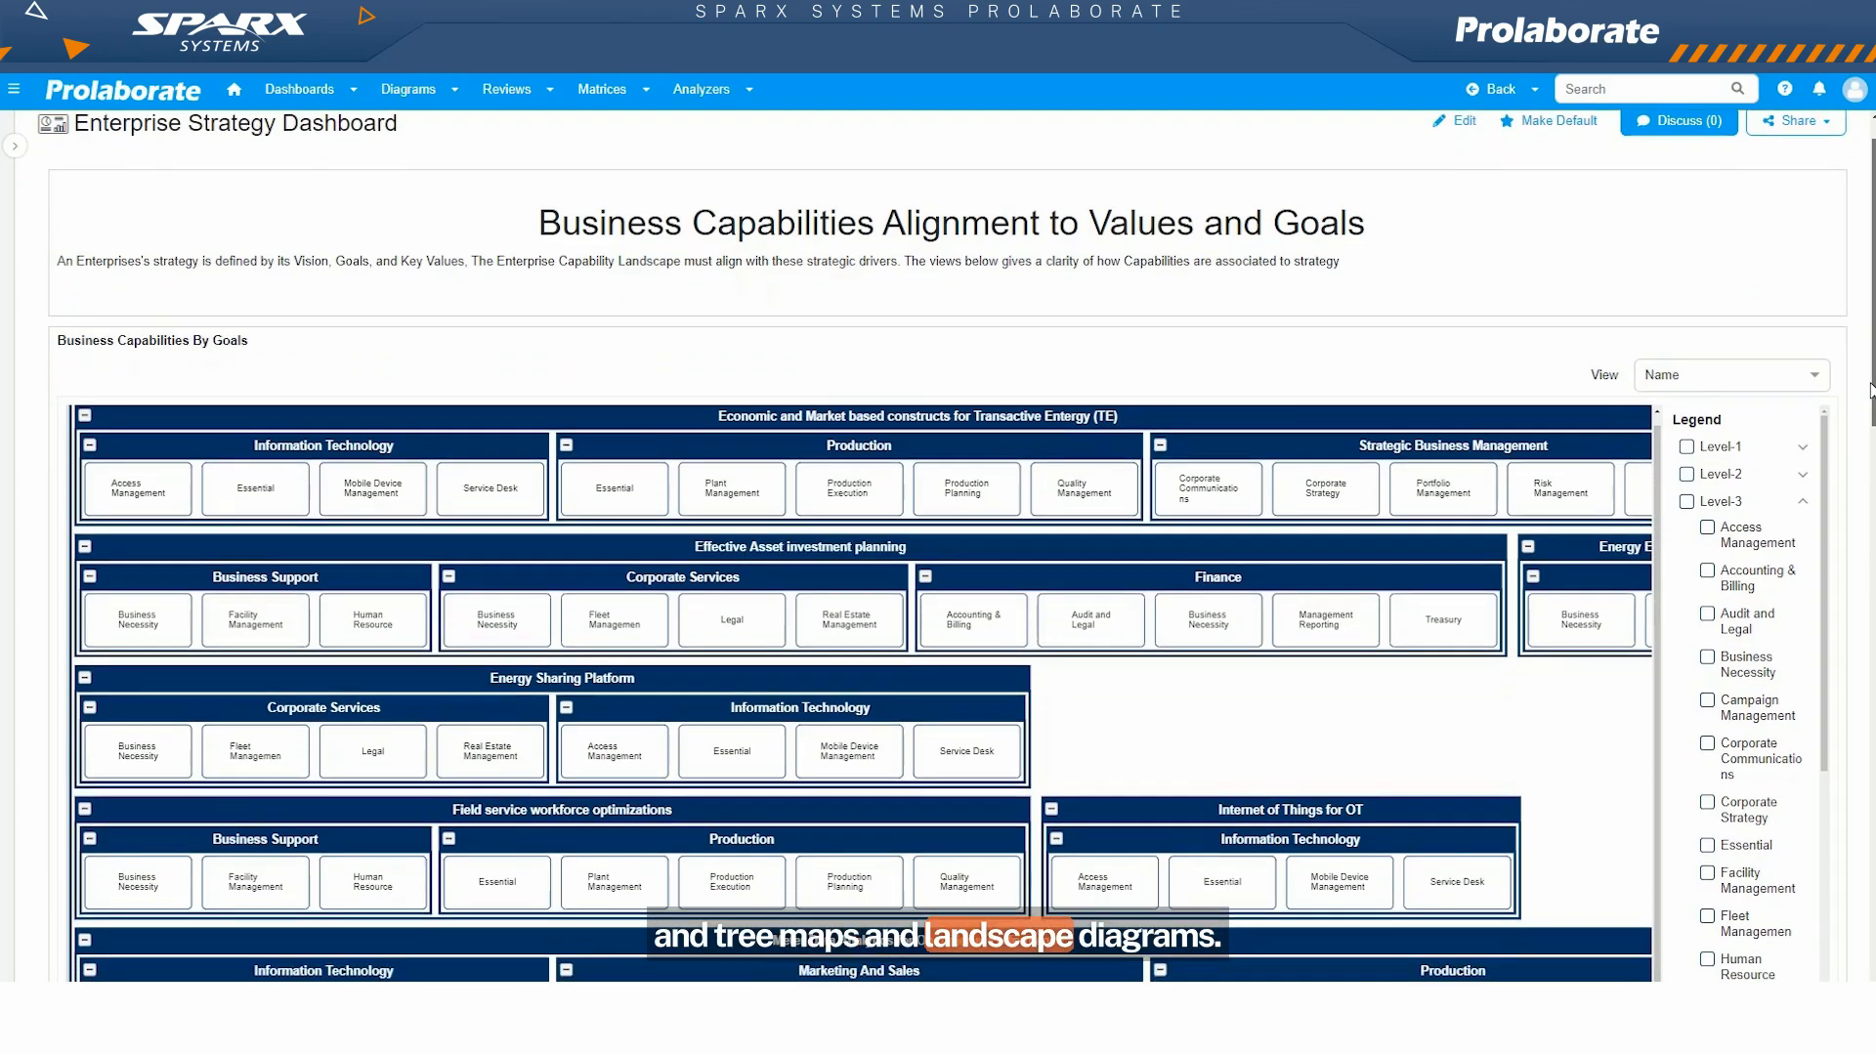
{"action": "scroll", "scroll_direction": "down", "scroll_amount": 3}
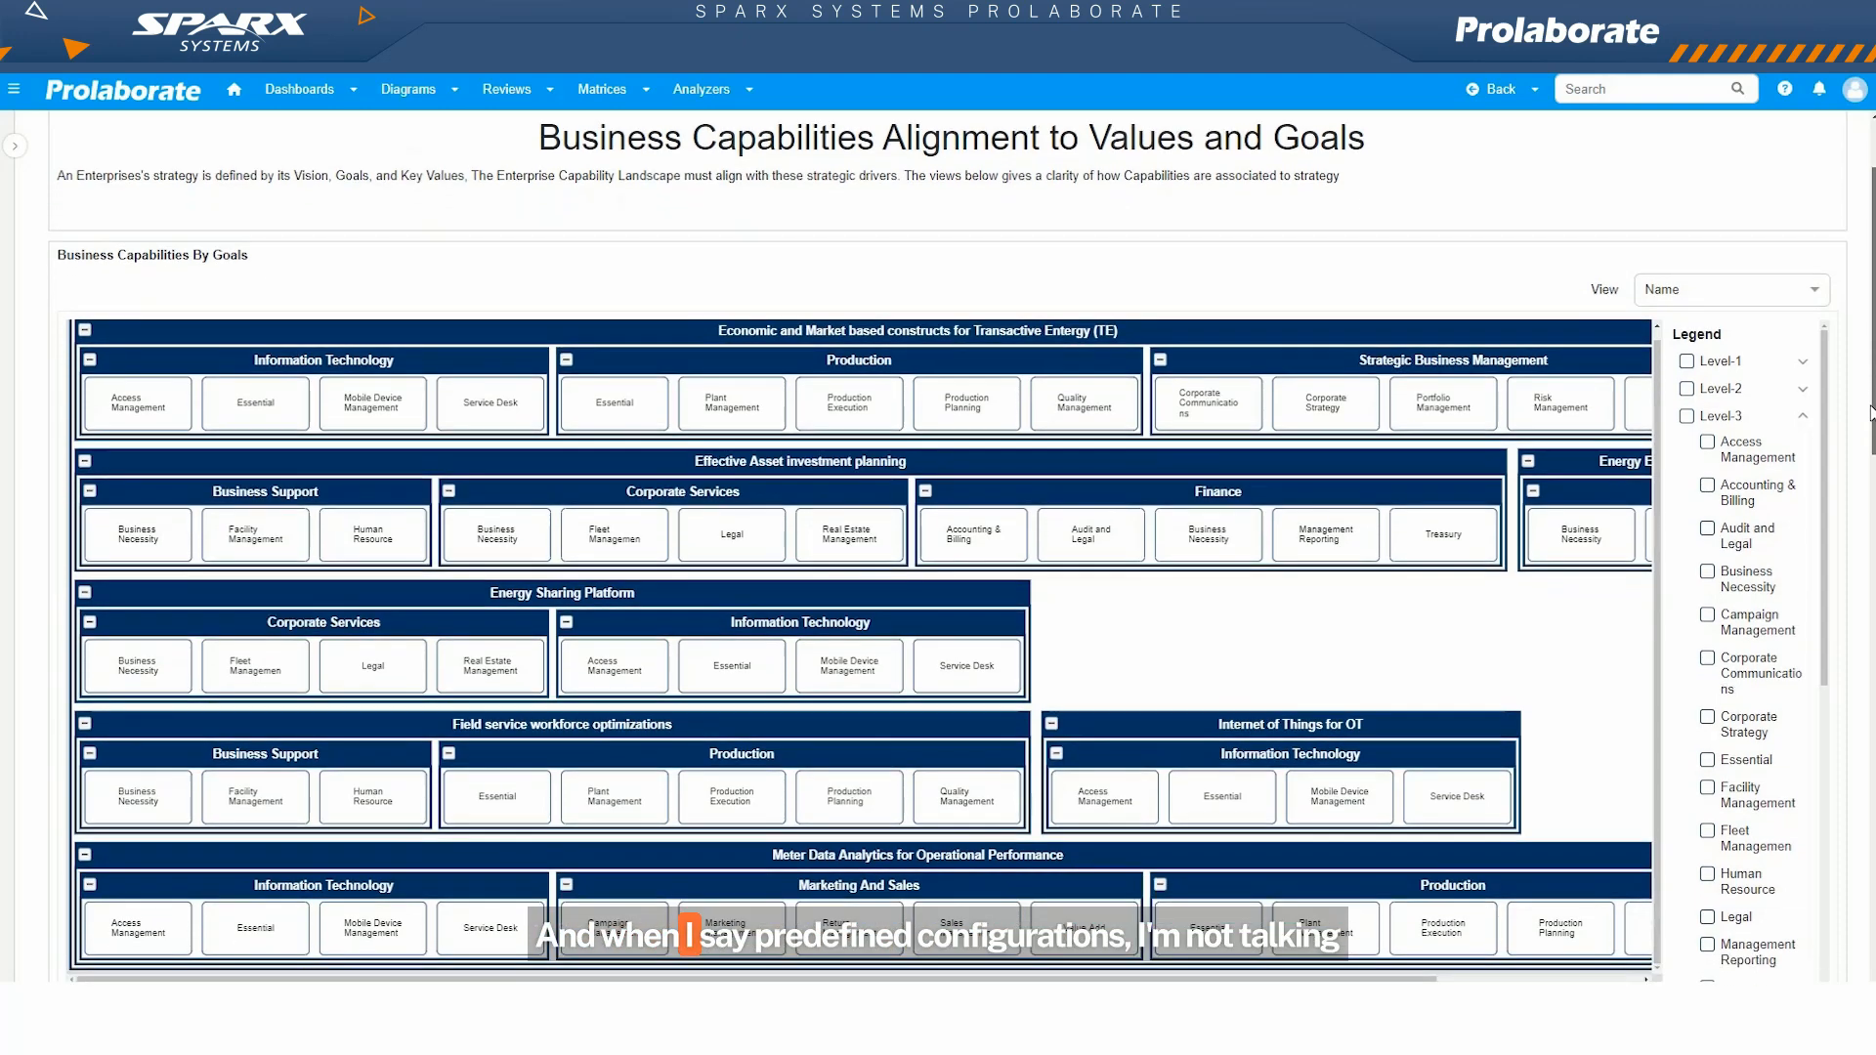
{"action": "scroll", "scroll_direction": "down", "scroll_amount": 3}
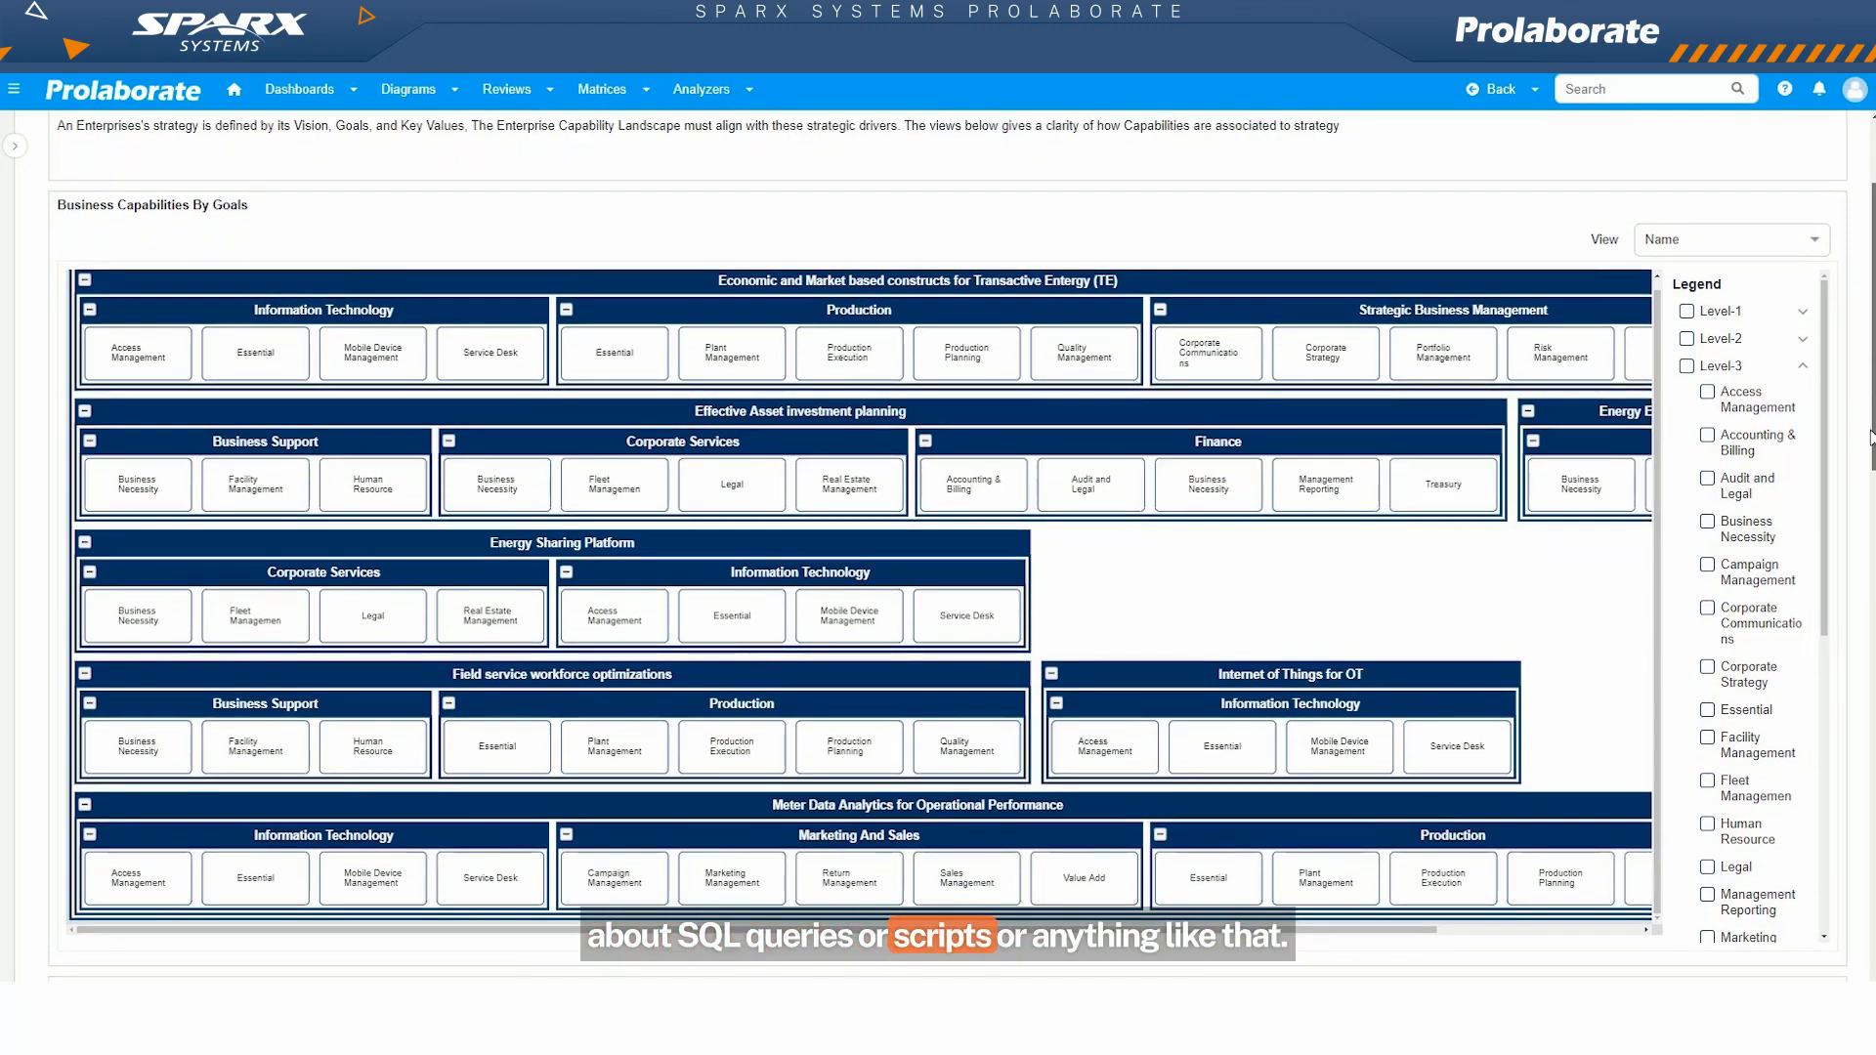
{"action": "scroll", "scroll_direction": "down", "scroll_amount": 3}
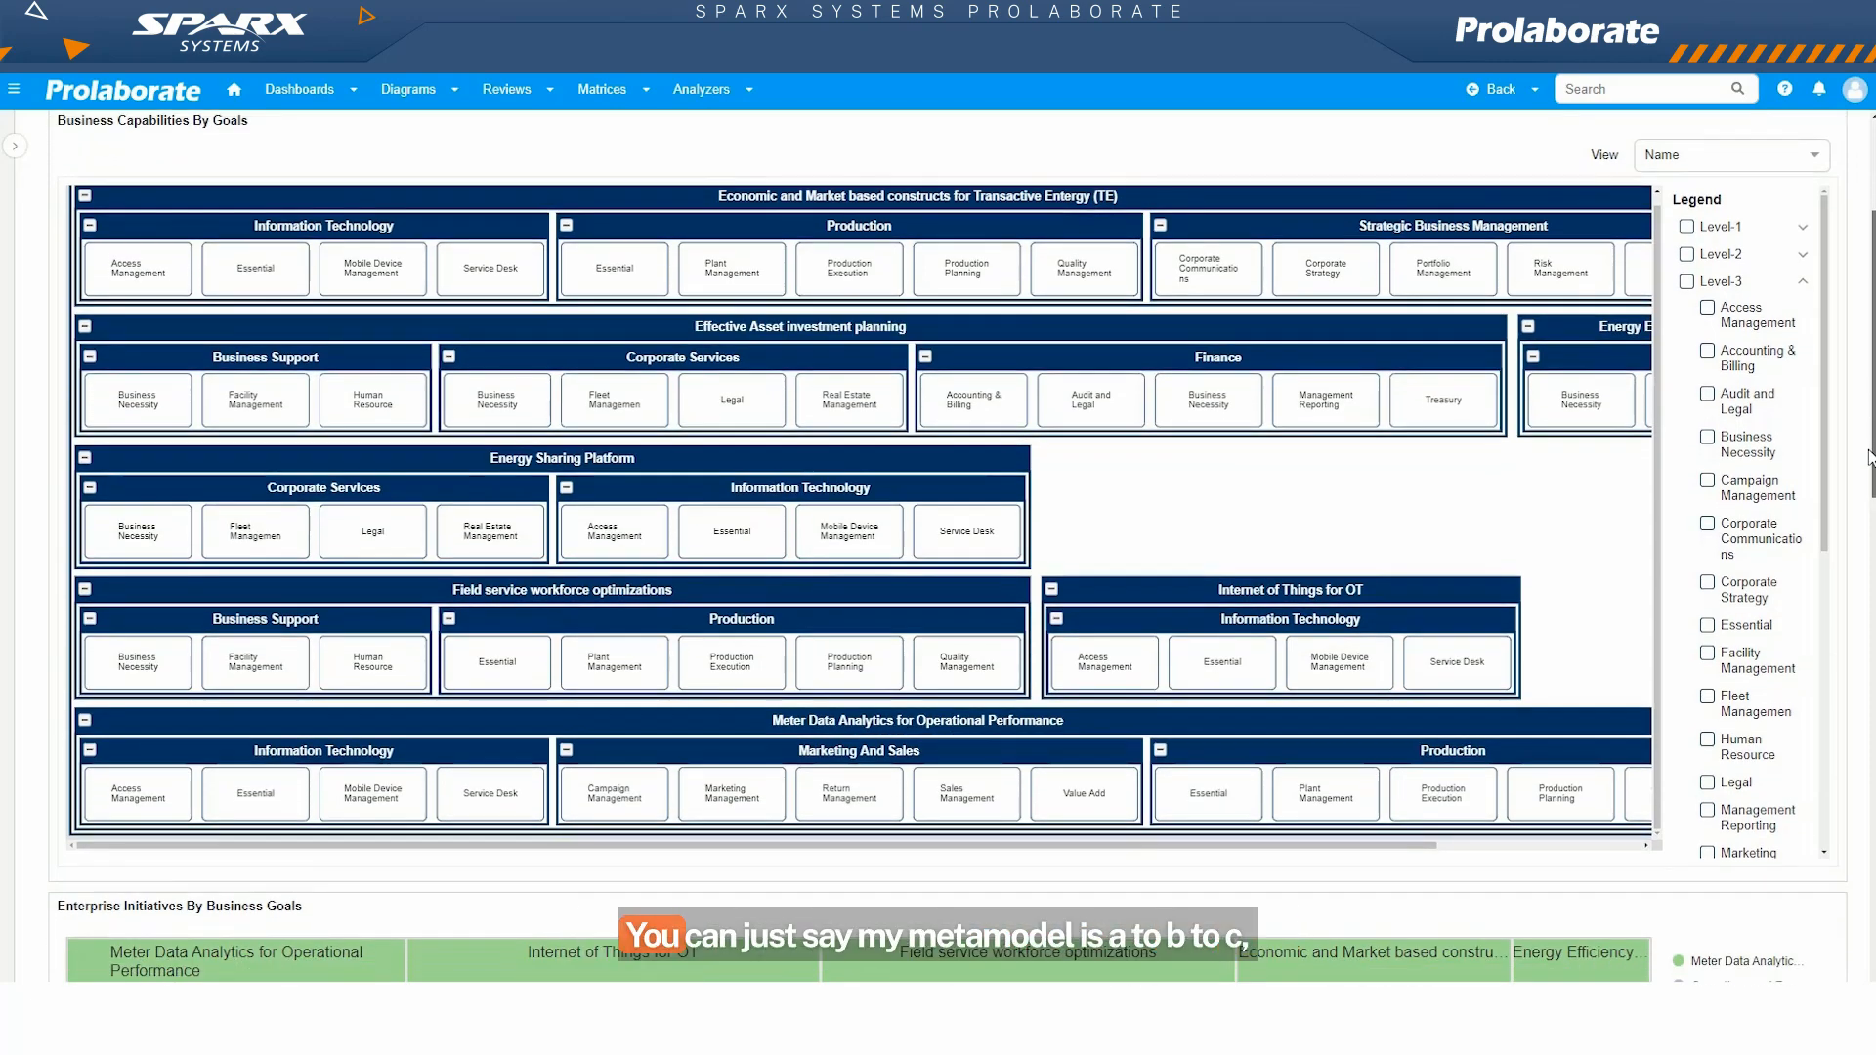
{"action": "scroll", "scroll_direction": "down", "scroll_amount": 3}
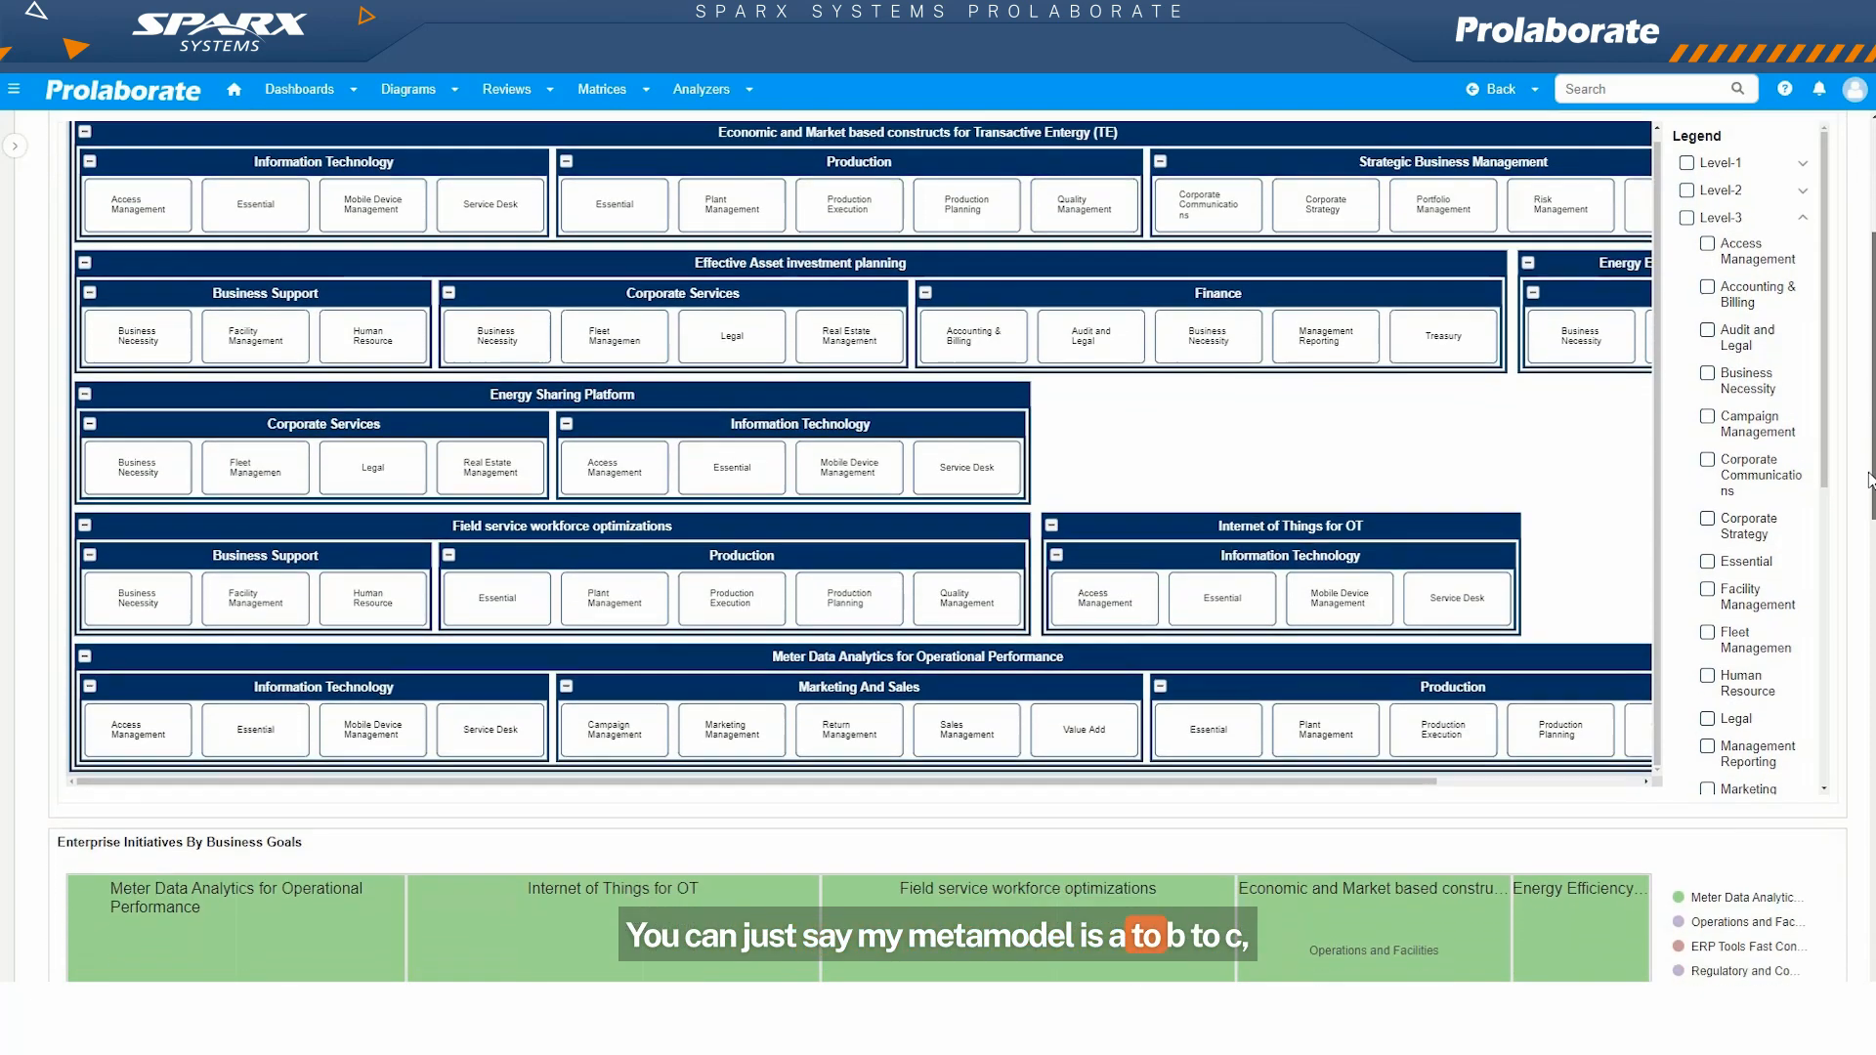
{"action": "scroll", "scroll_direction": "down", "scroll_amount": 3}
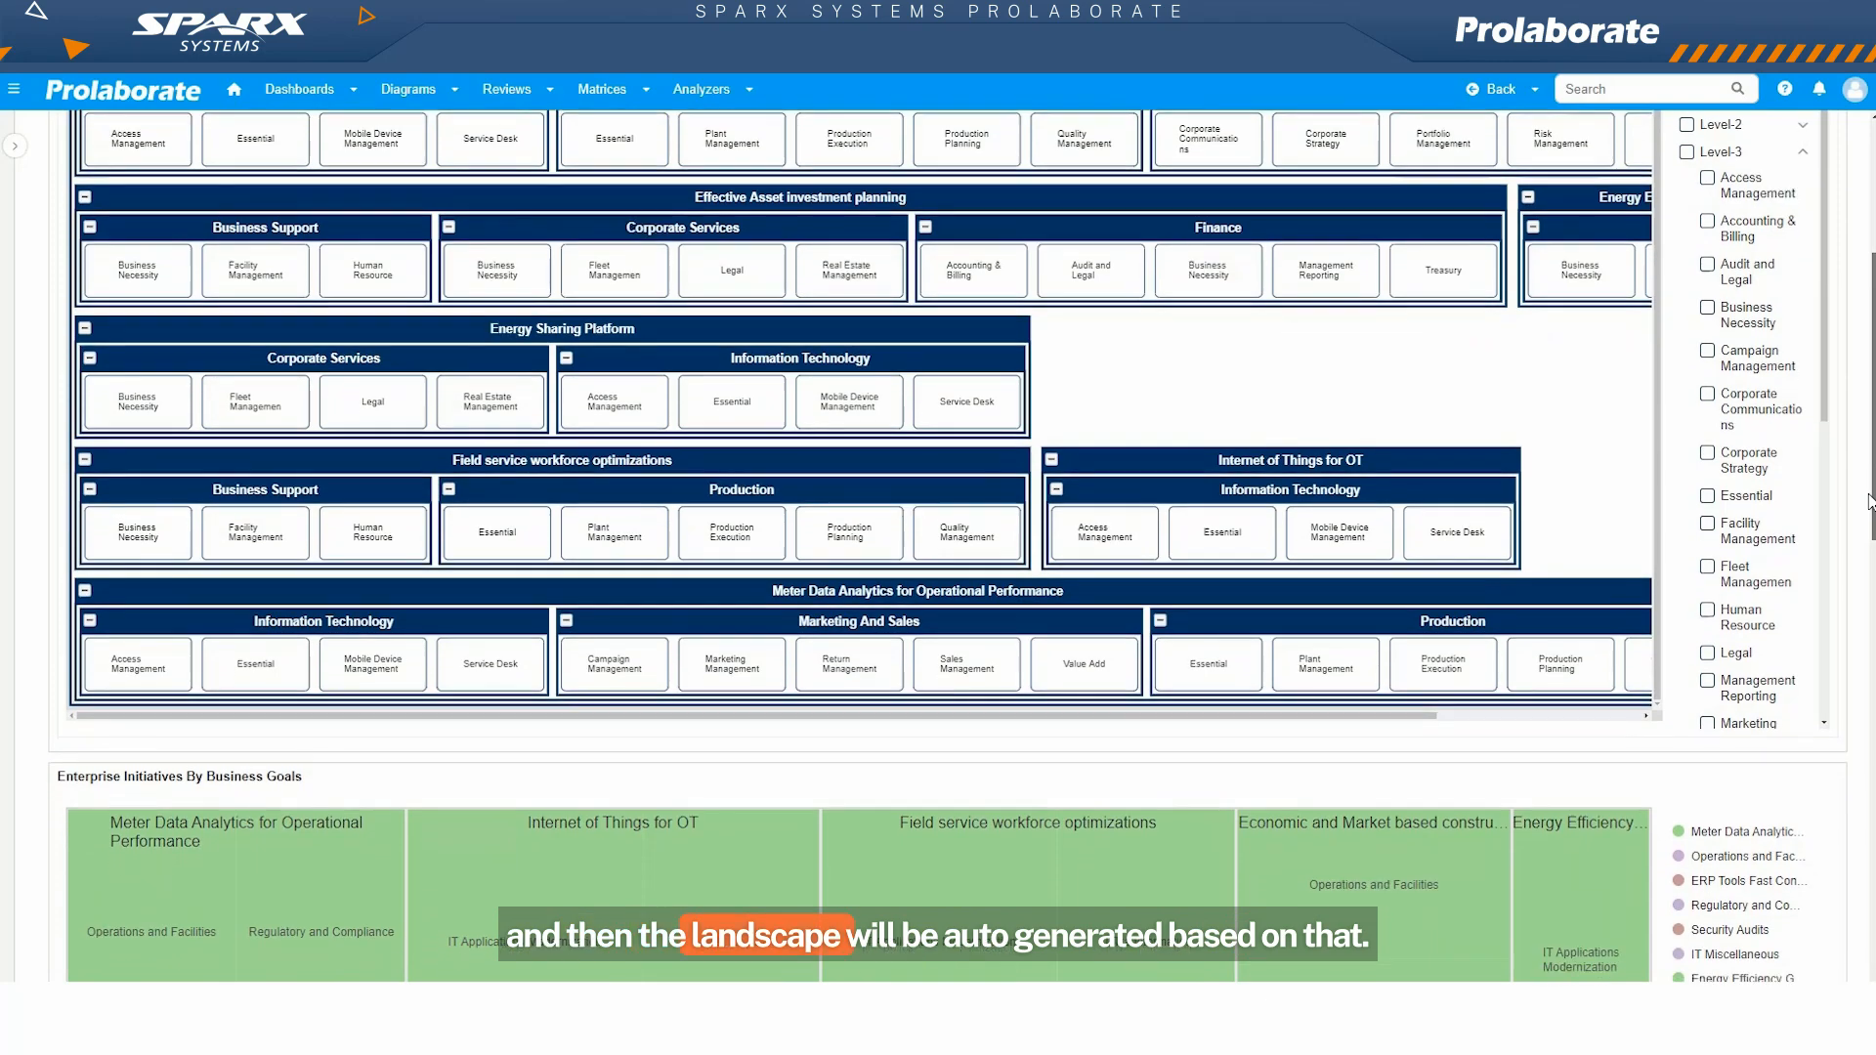
{"action": "scroll", "scroll_direction": "down", "scroll_amount": 3}
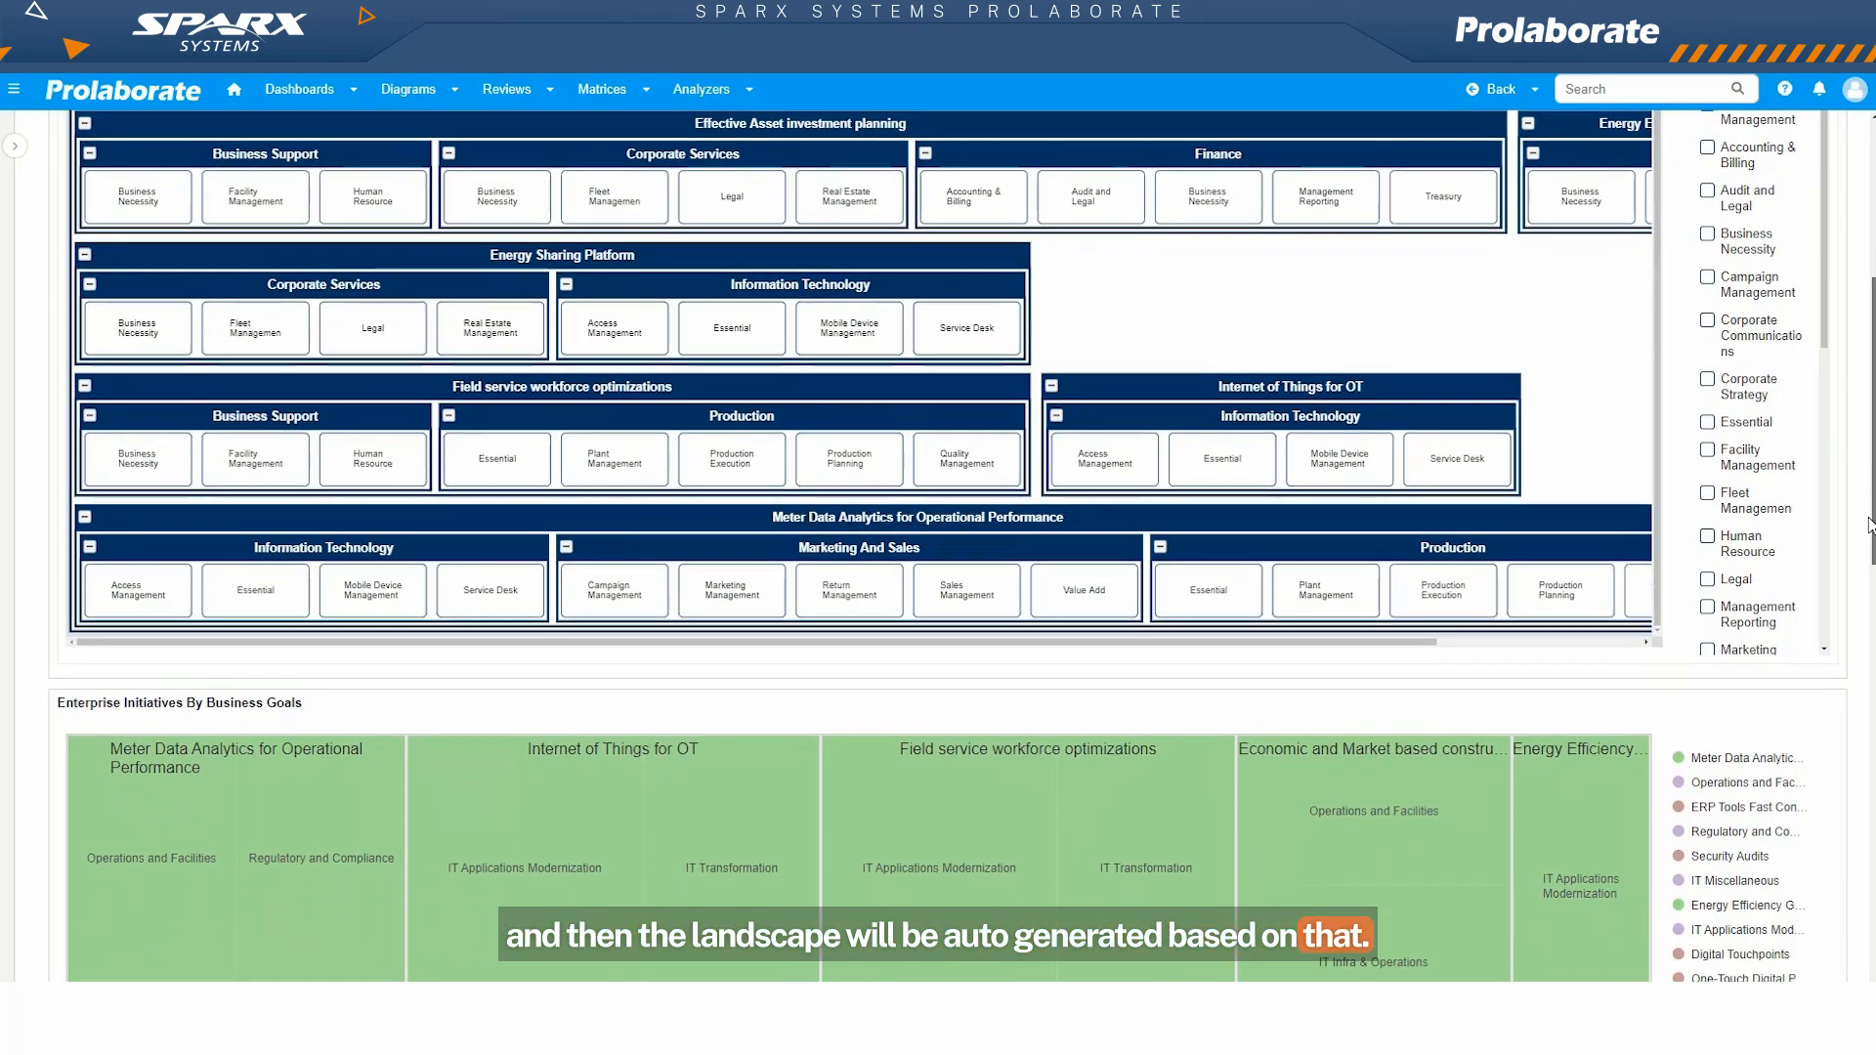
{"action": "scroll", "scroll_direction": "down", "scroll_amount": 3}
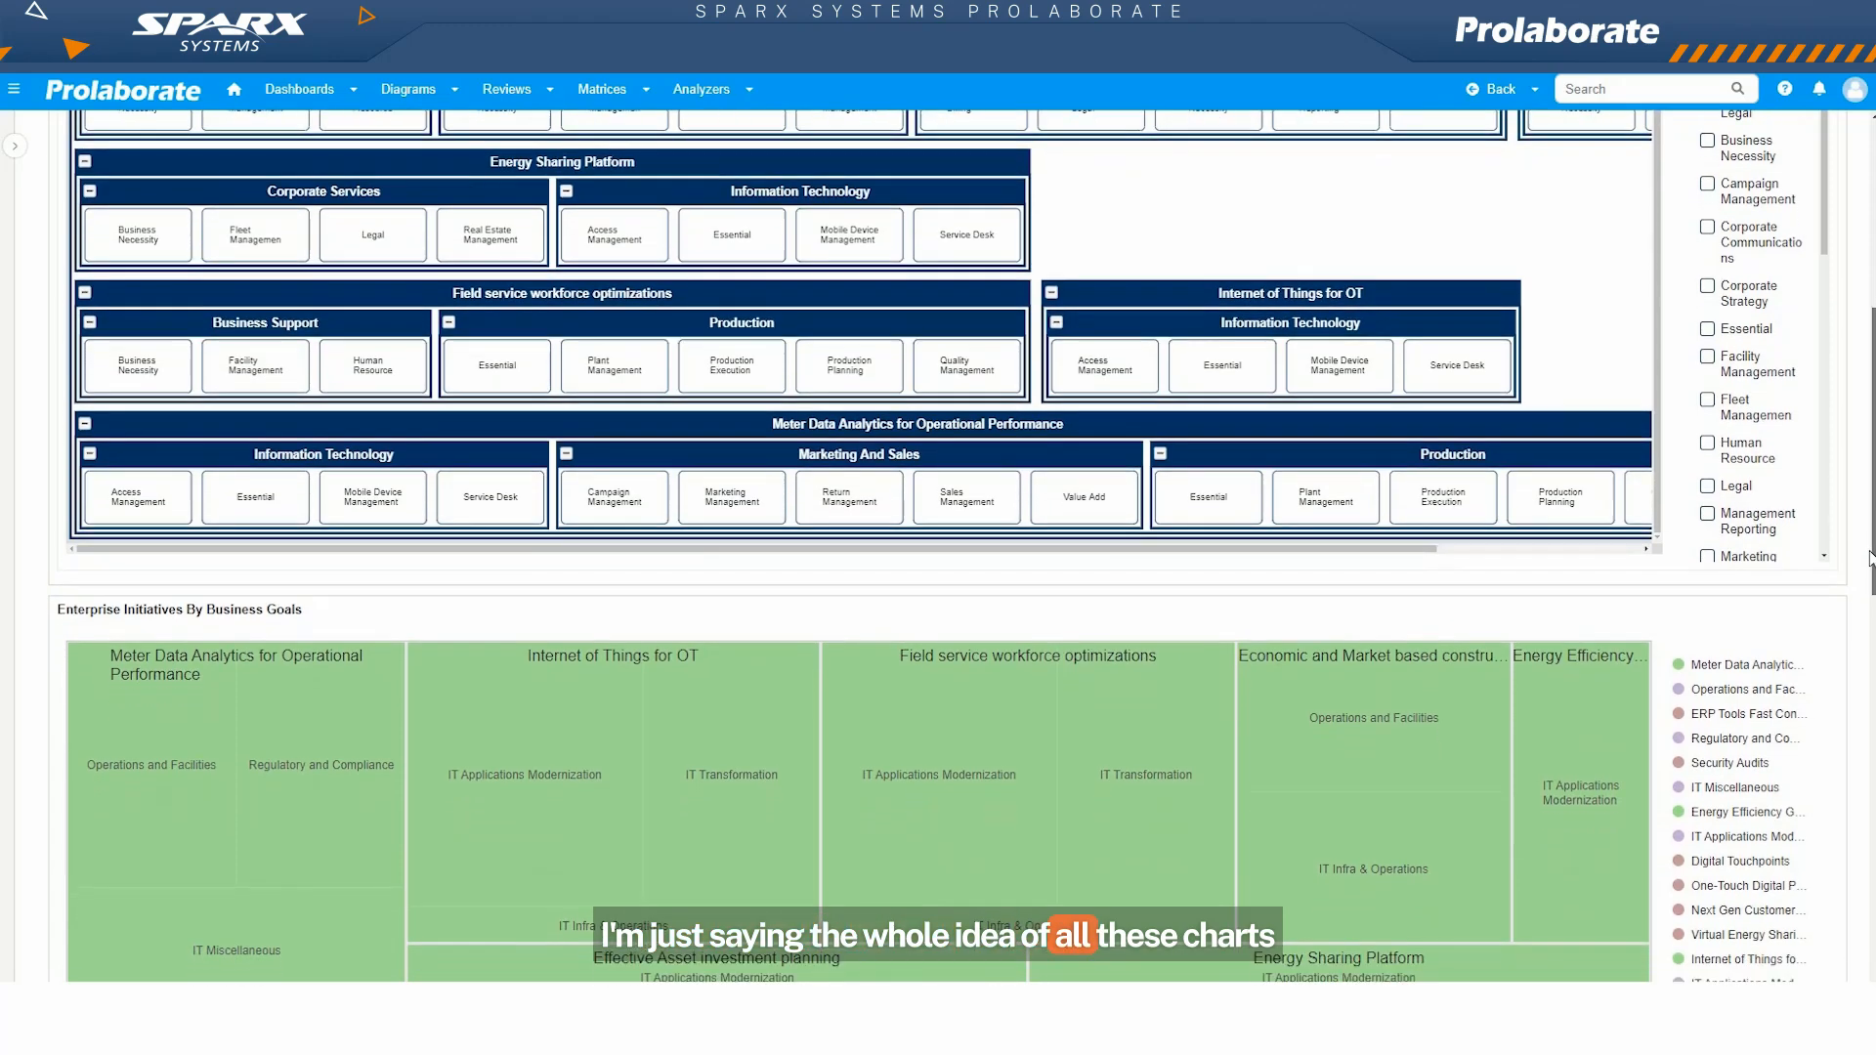
{"action": "scroll", "scroll_direction": "down", "scroll_amount": 3}
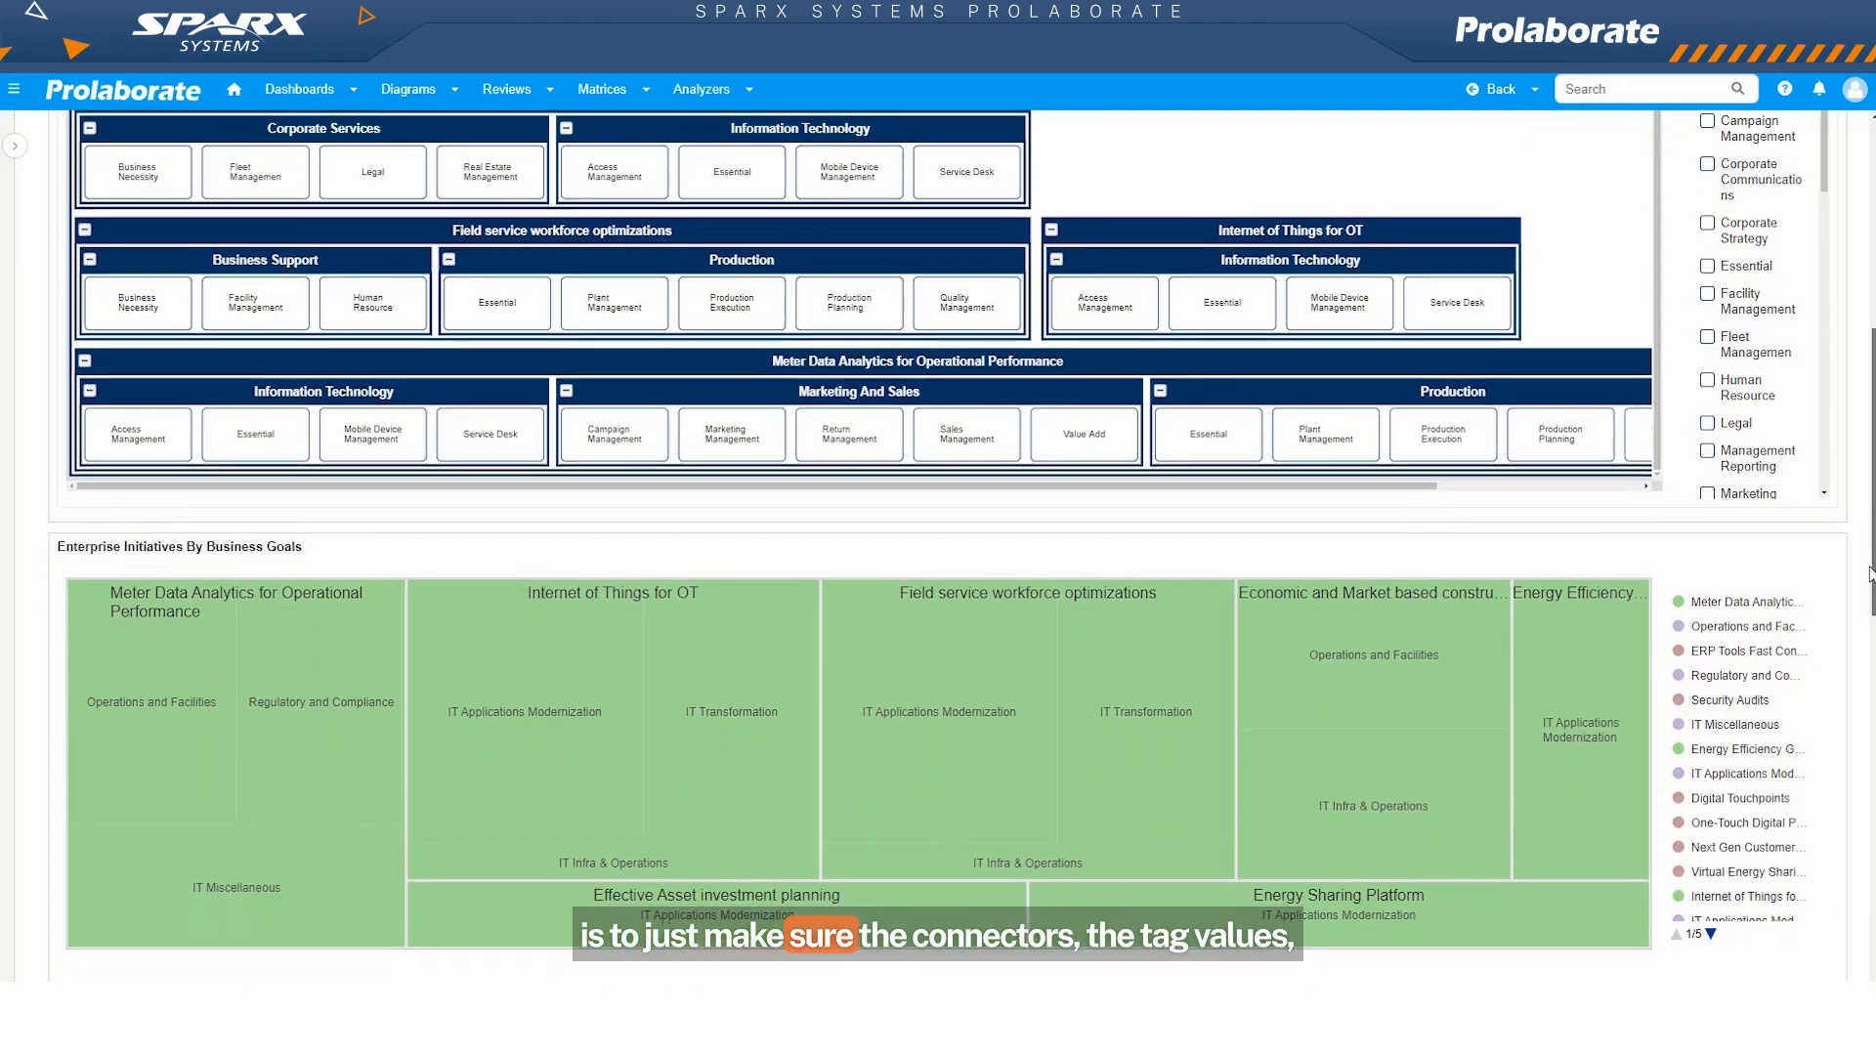
{"action": "scroll", "scroll_direction": "down", "scroll_amount": 3}
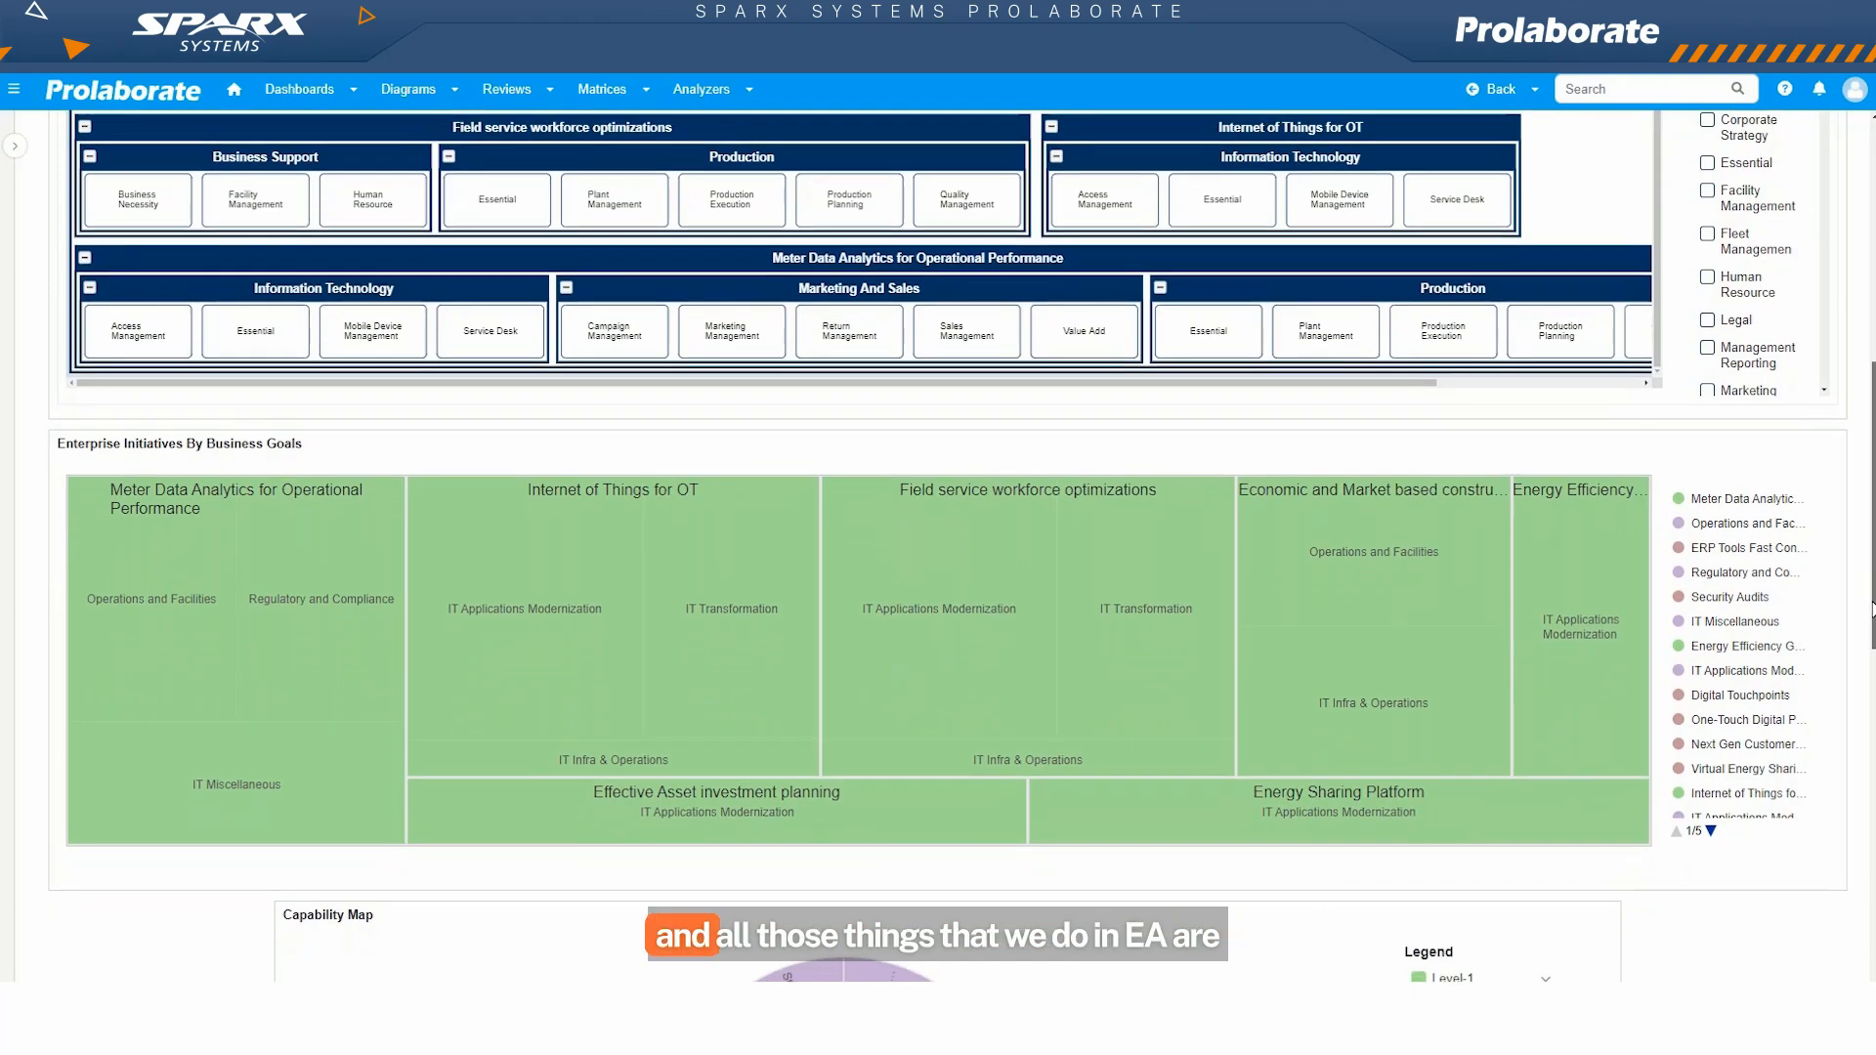
{"action": "scroll", "scroll_direction": "down", "scroll_amount": 3}
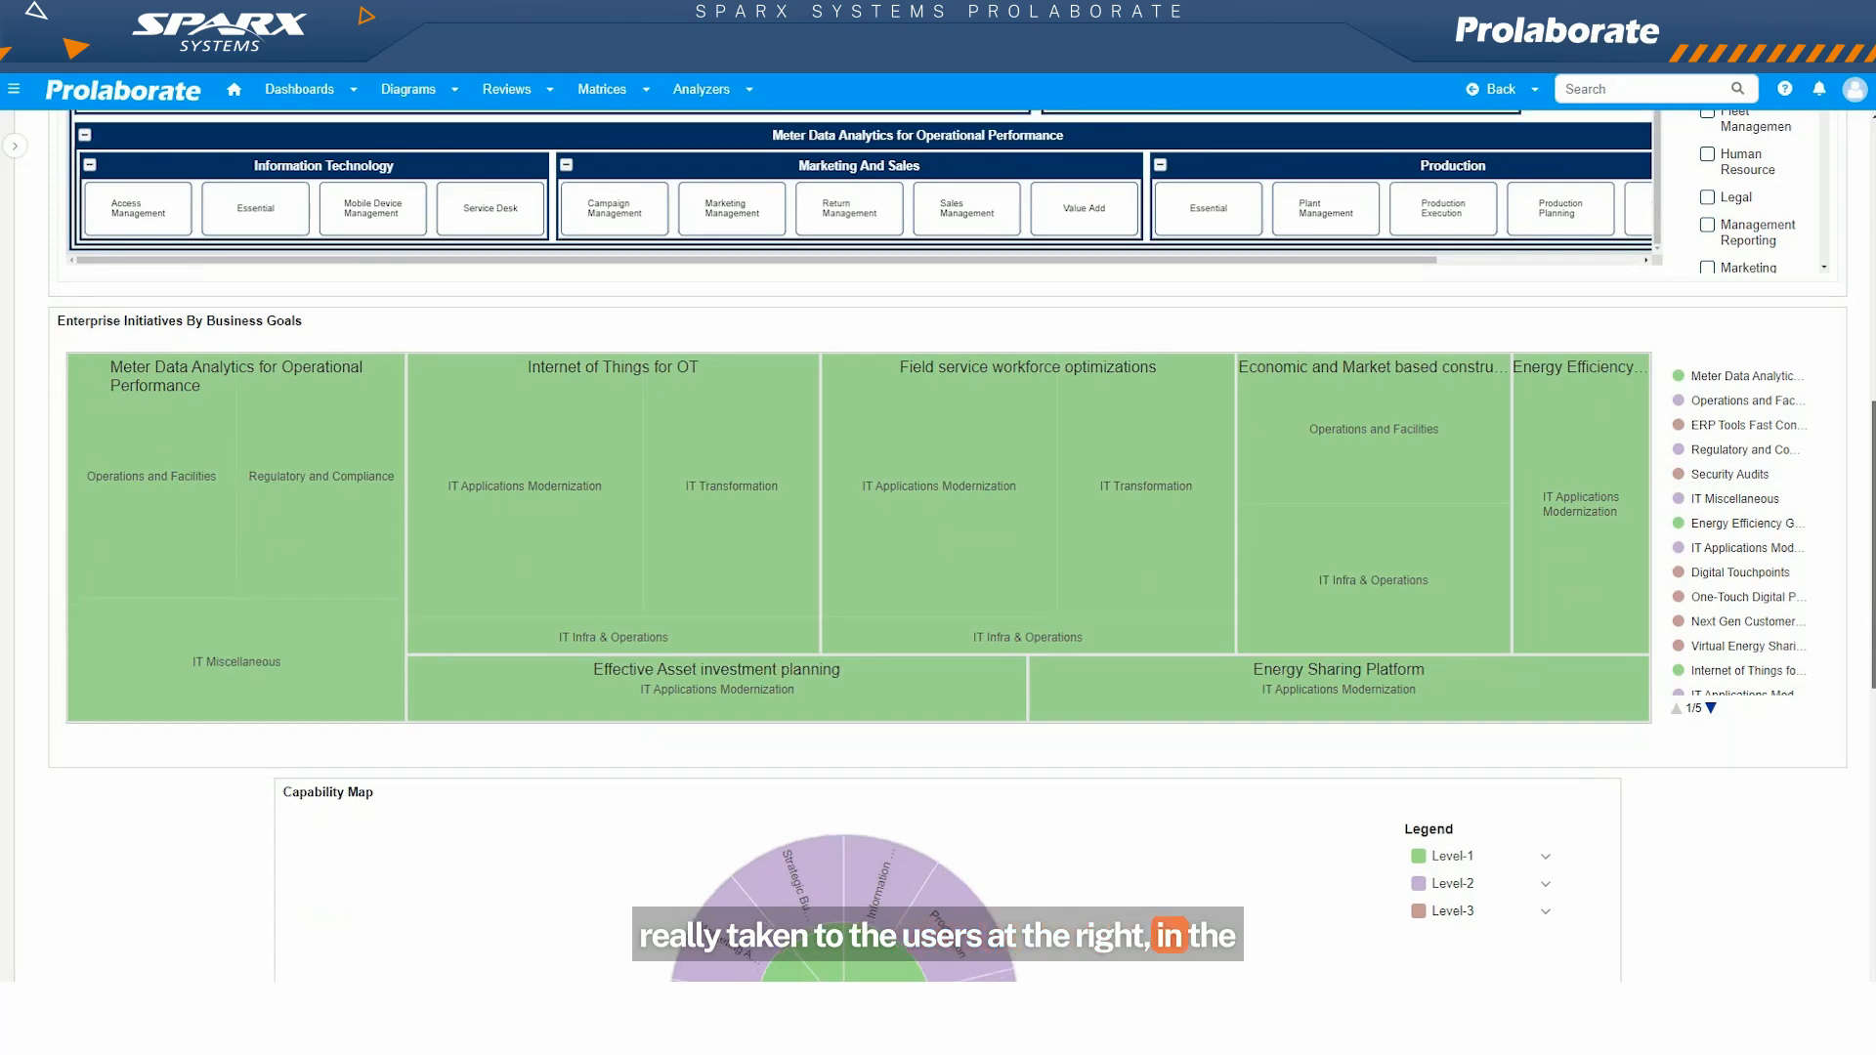
{"action": "scroll", "scroll_direction": "down", "scroll_amount": 3}
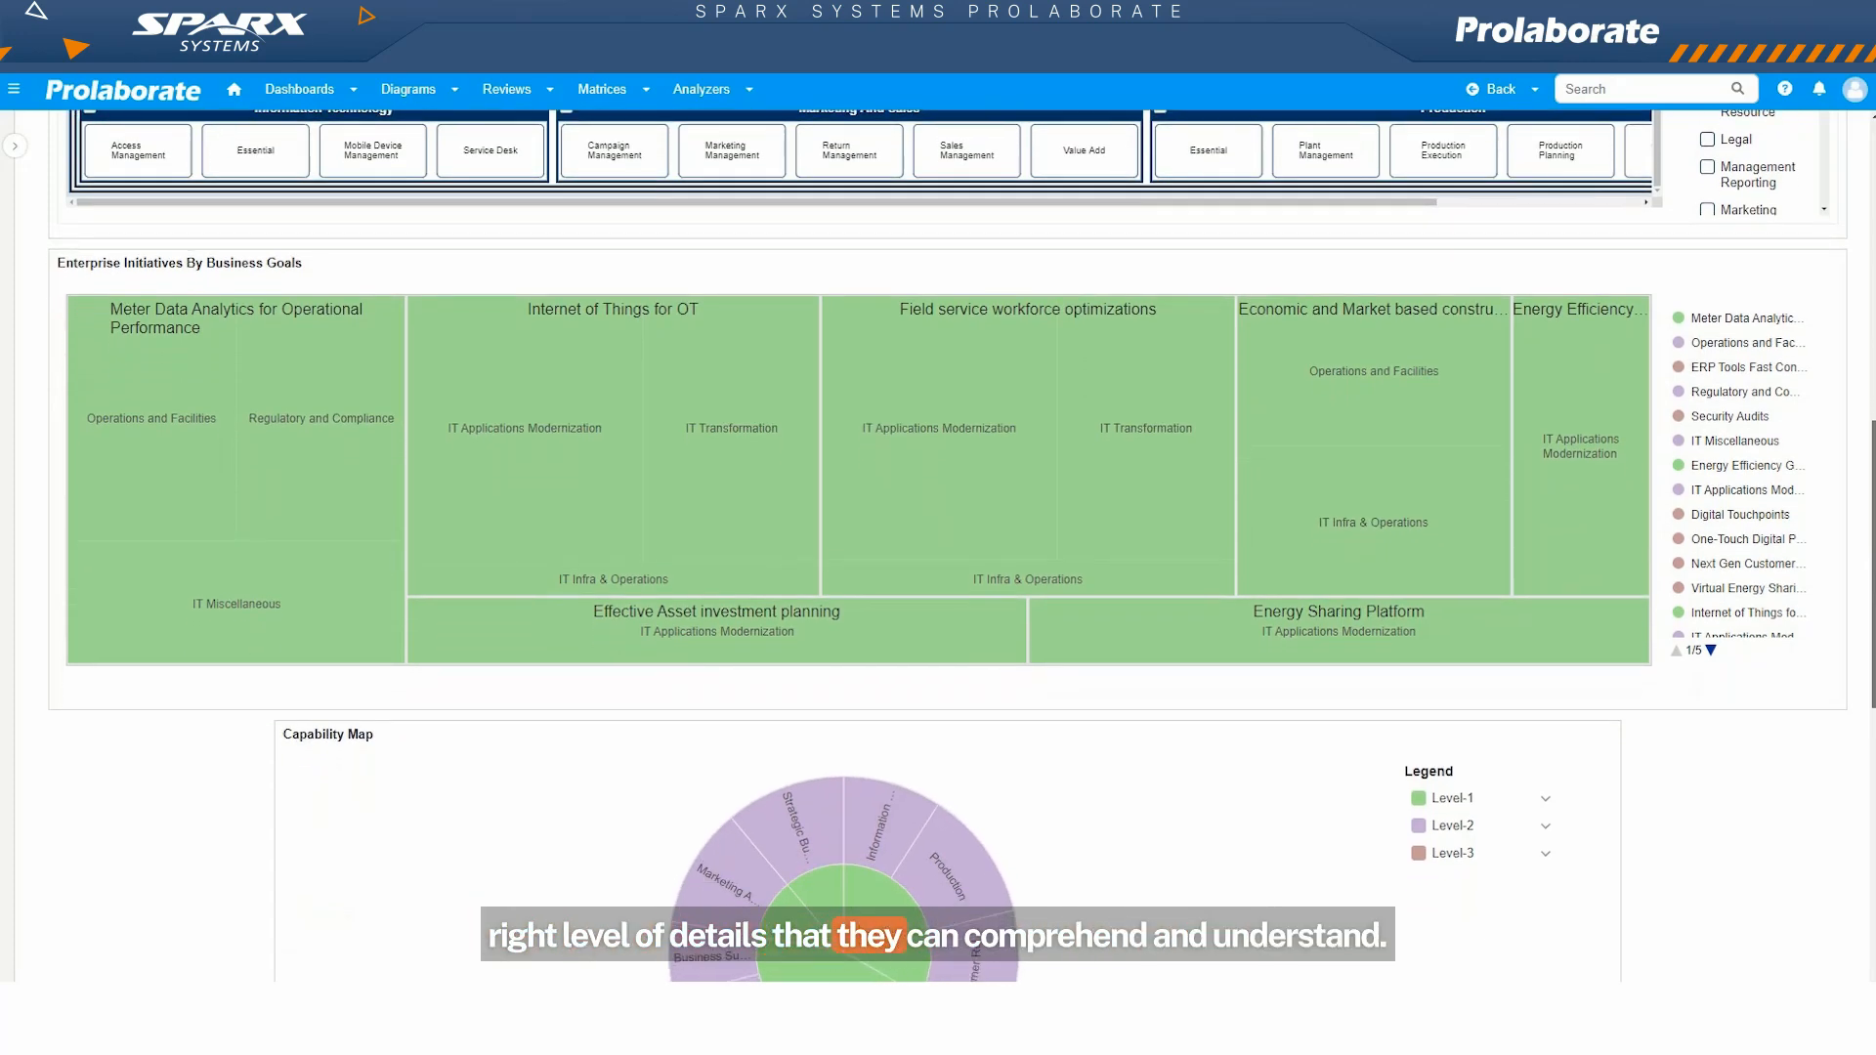
{"action": "scroll", "scroll_direction": "down", "scroll_amount": 3}
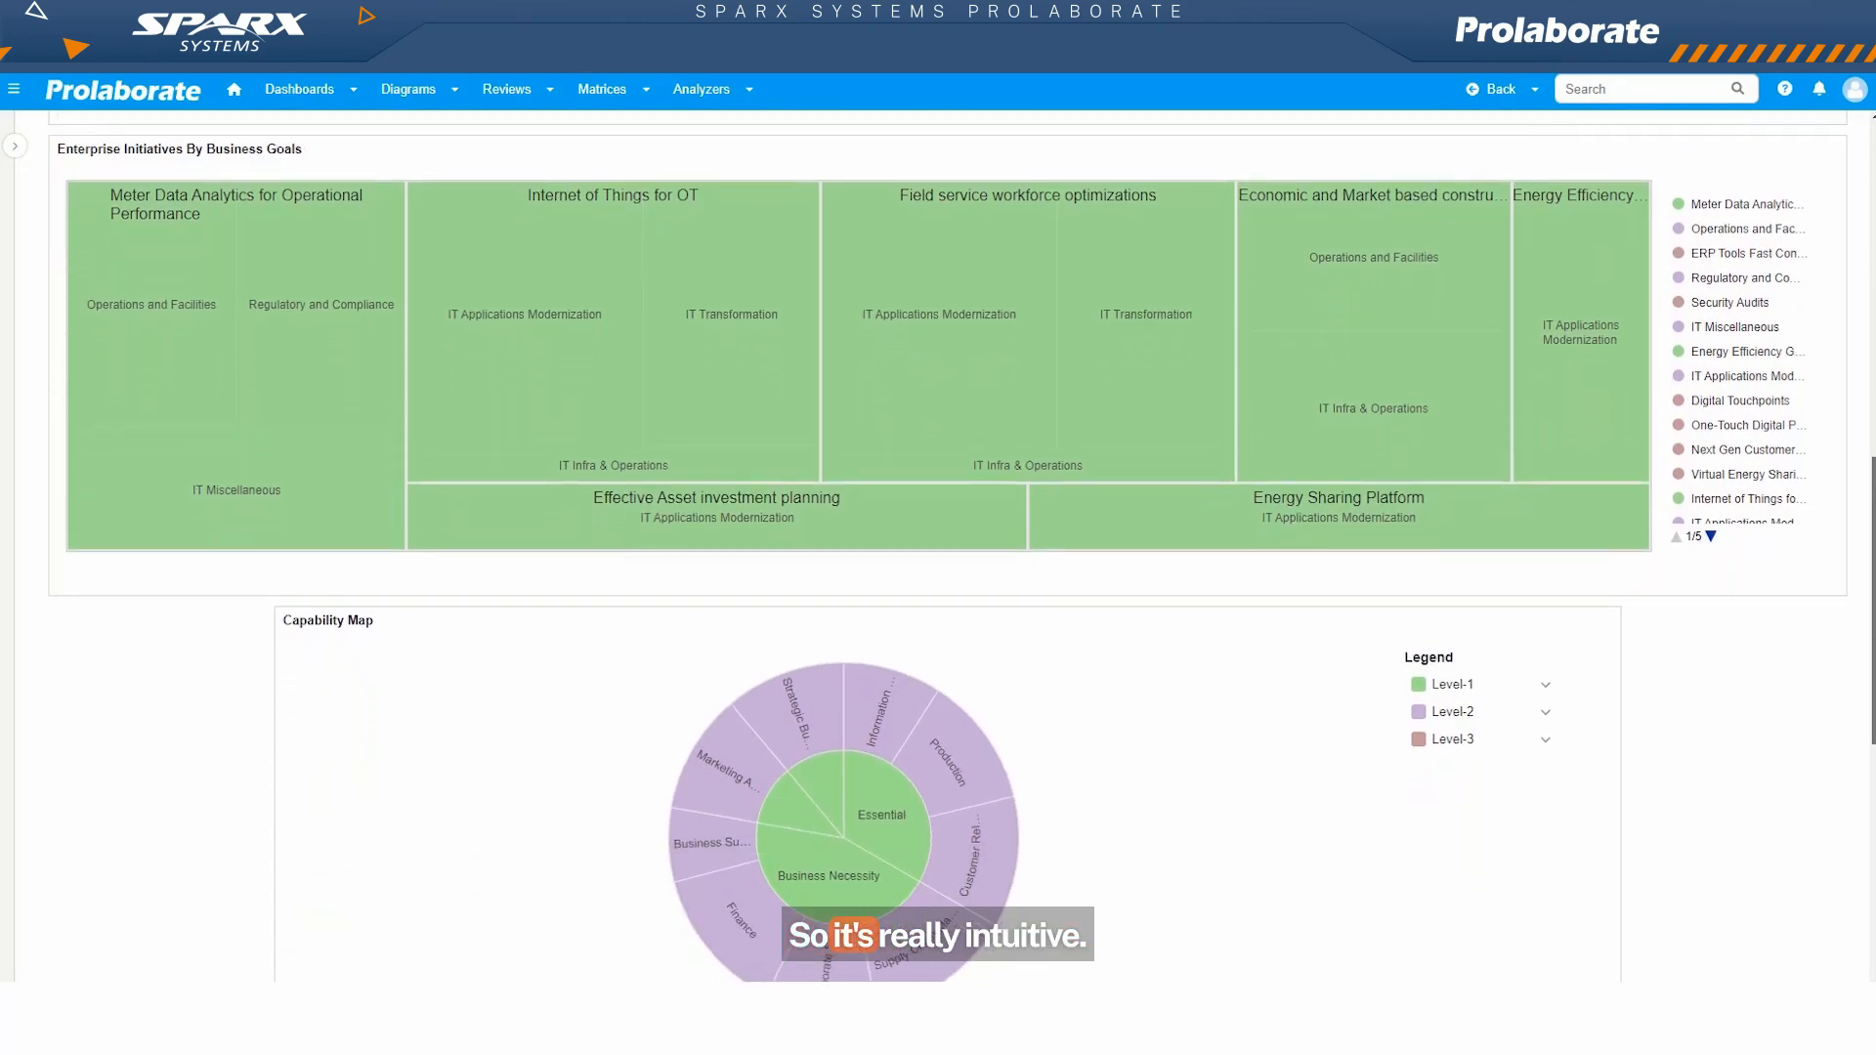
{"action": "scroll", "scroll_direction": "down", "scroll_amount": 3}
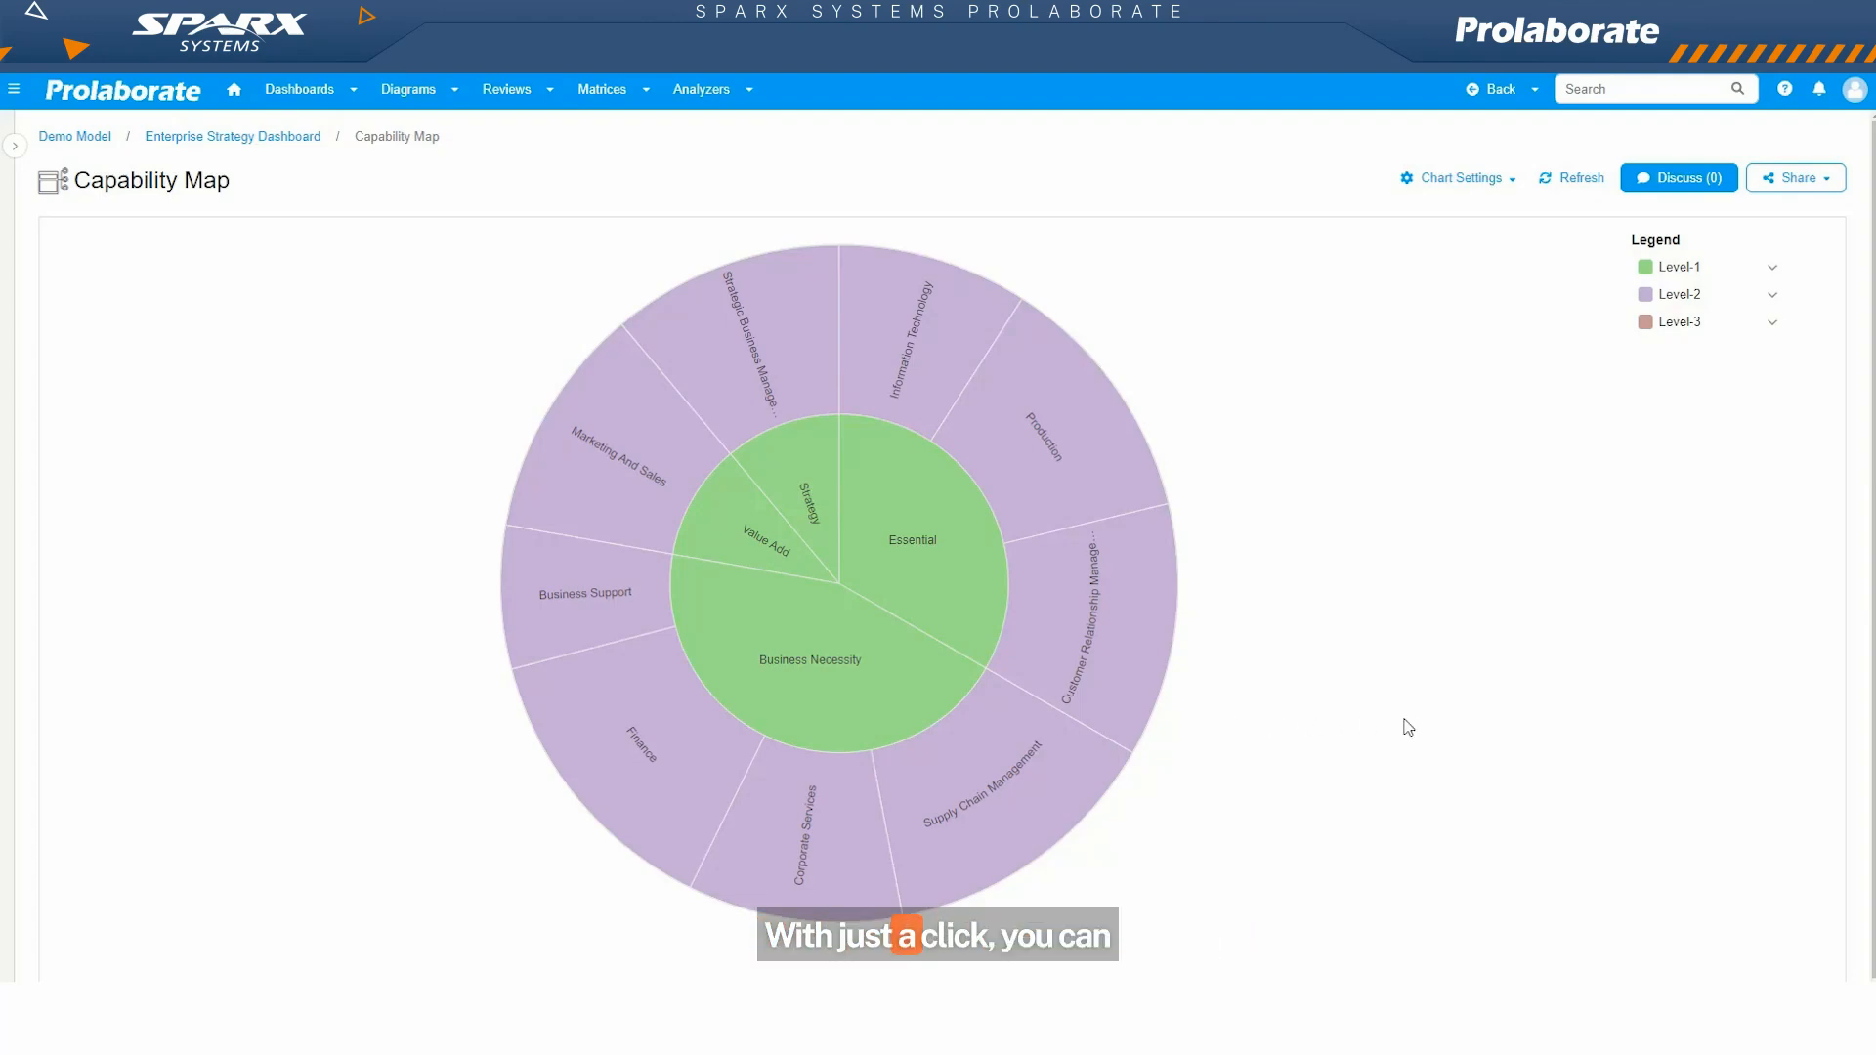
{"action": "mouse_move", "coordinate": [810, 659]}
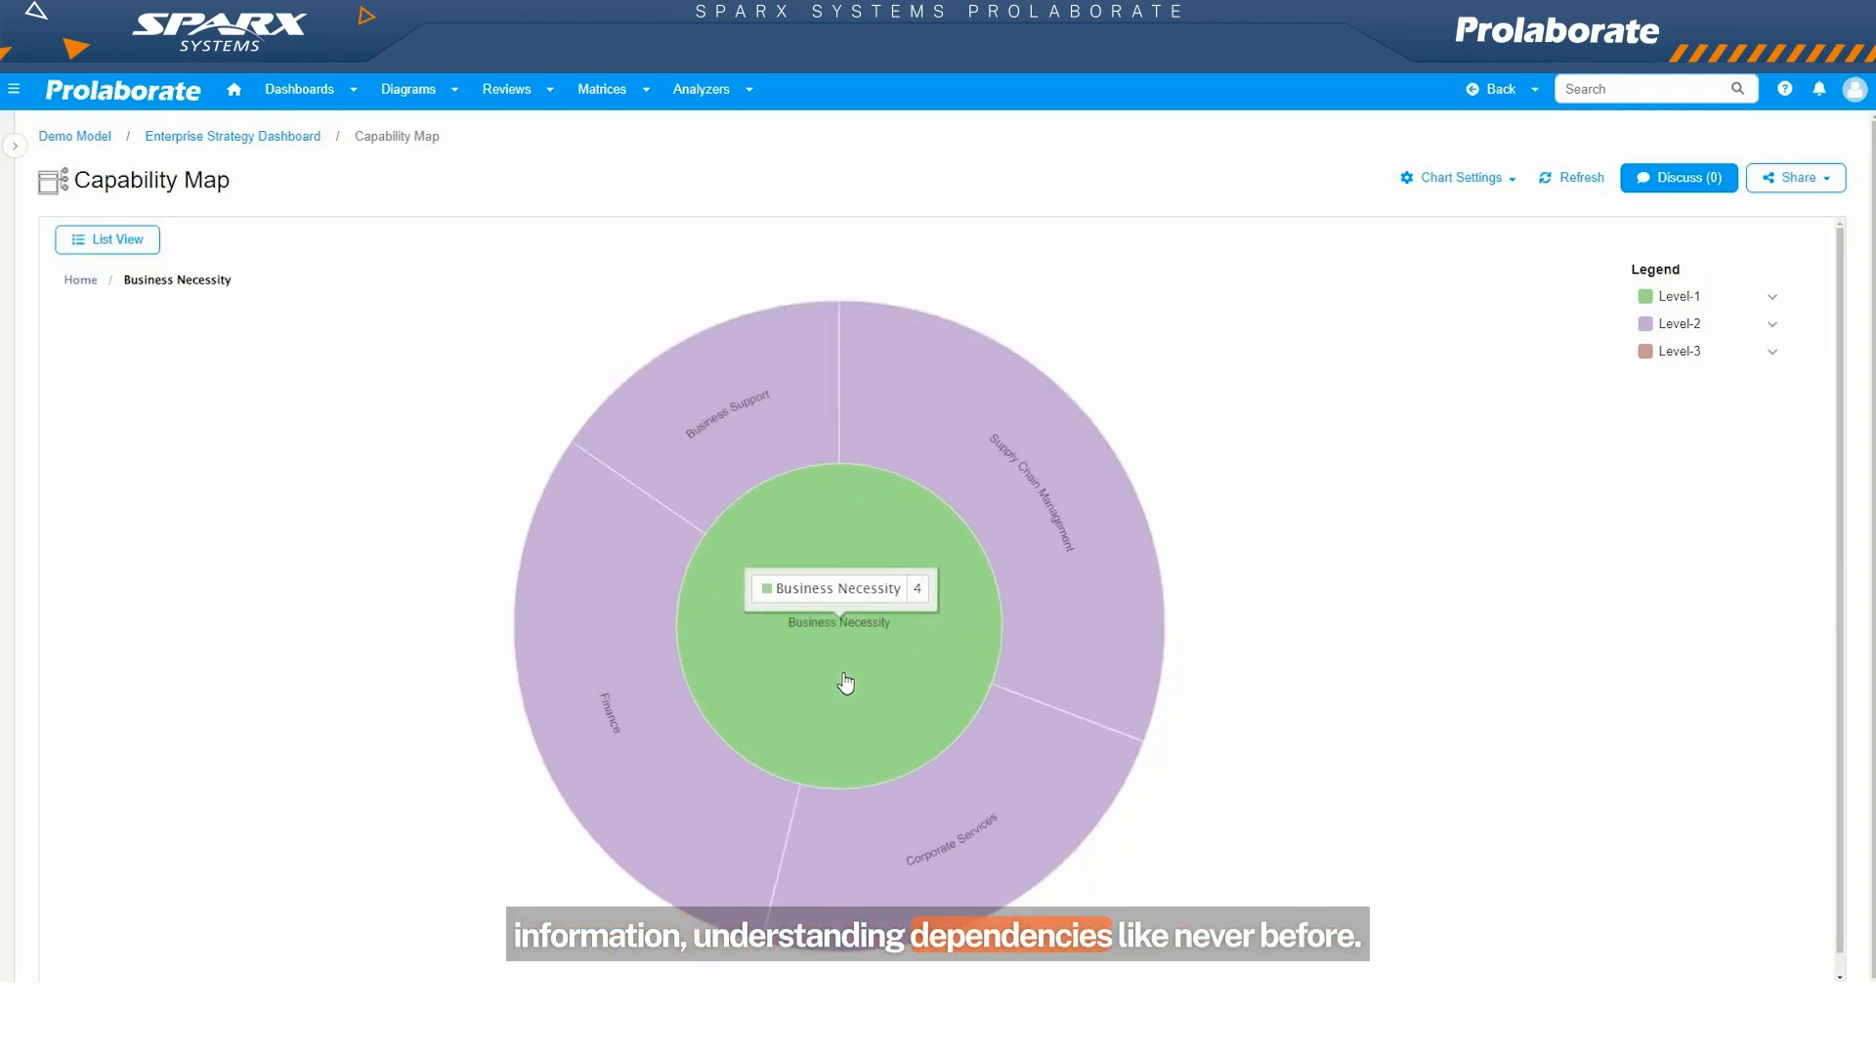
Step: Click into the Finance capability, then open the Audit and Legal slice's Properties panel
{"action": "left_click", "coordinate": [622, 718]}
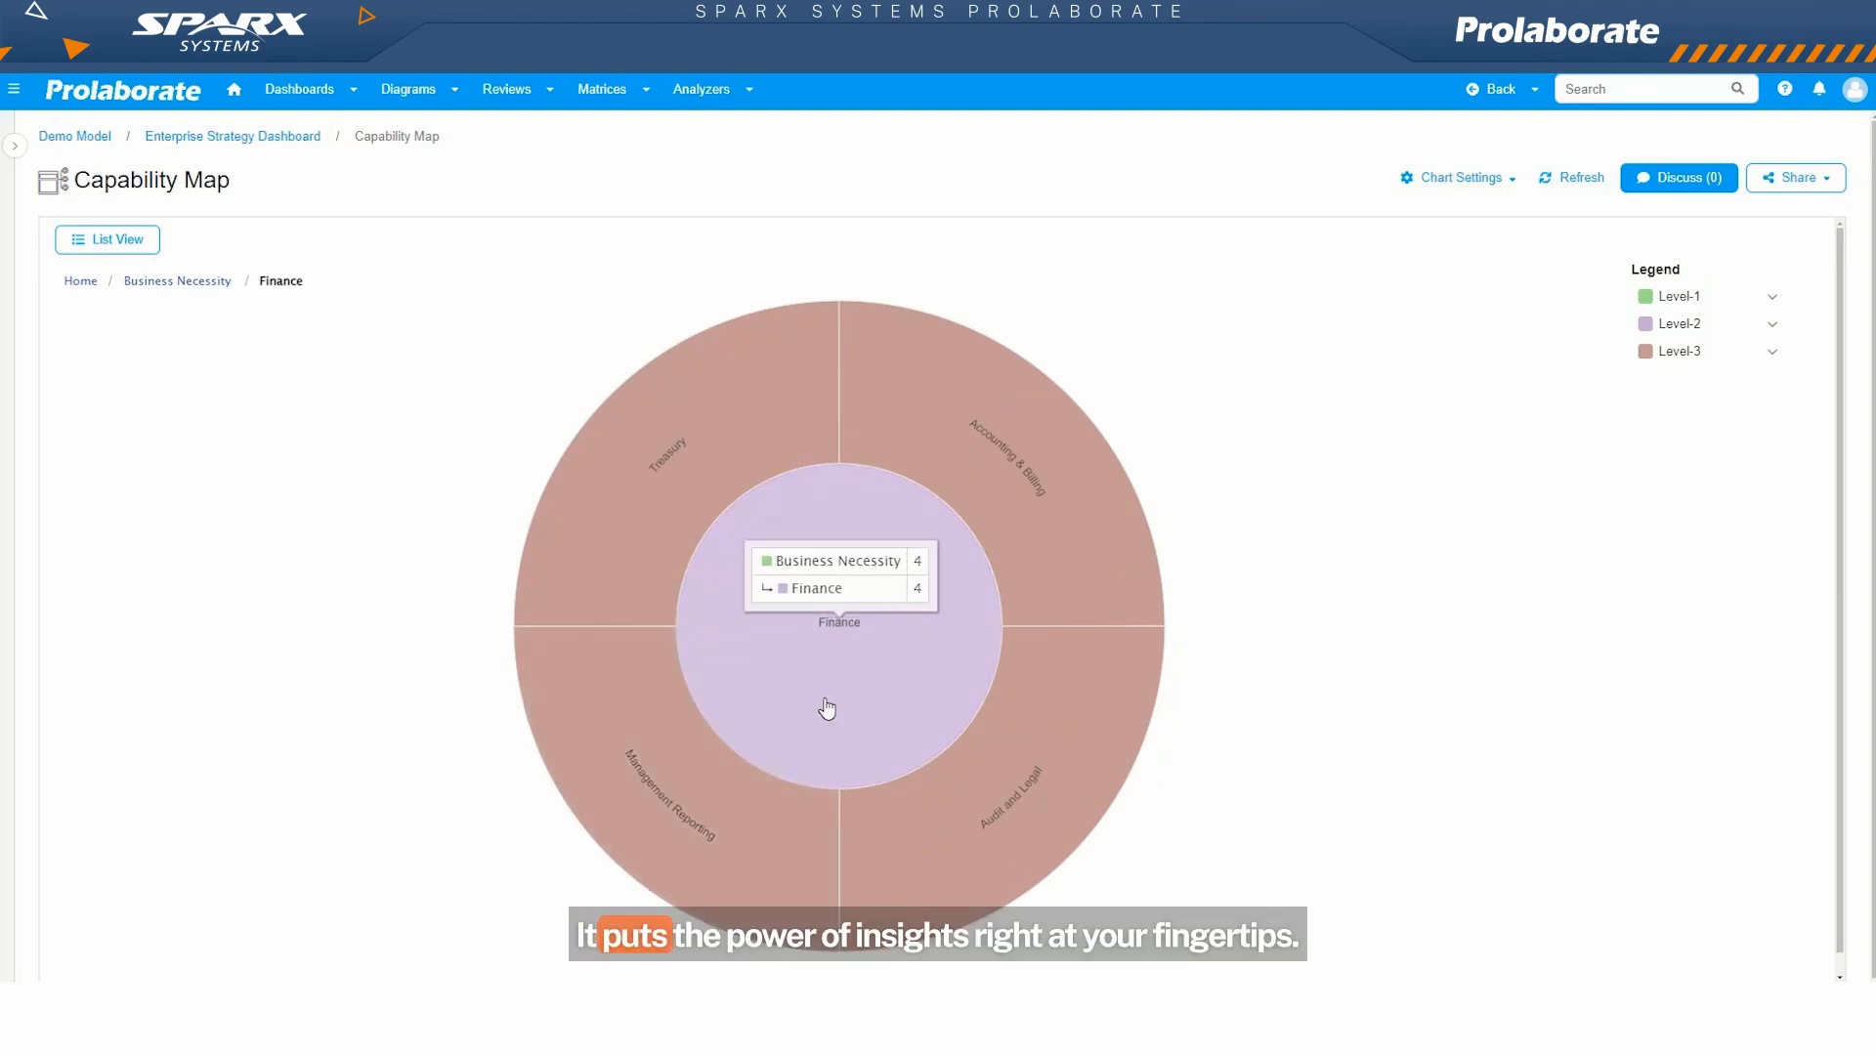
{"action": "left_click", "coordinate": [1006, 789]}
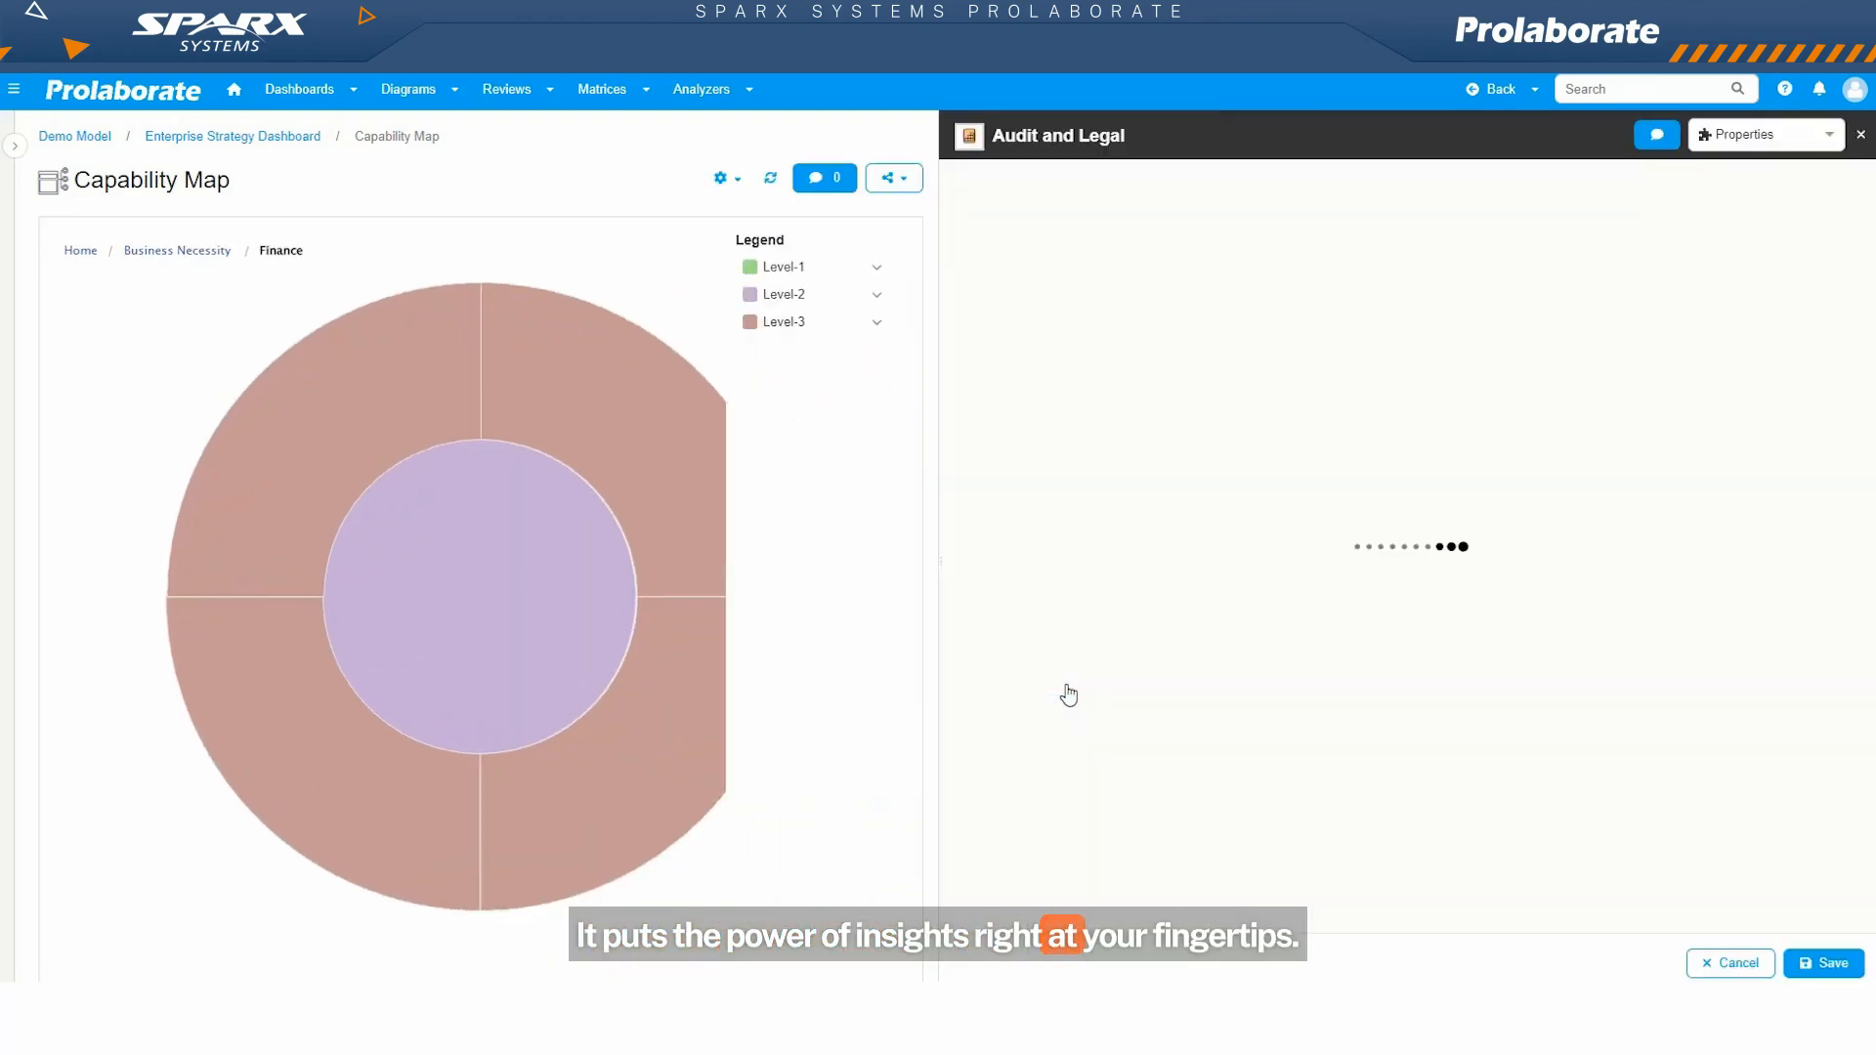